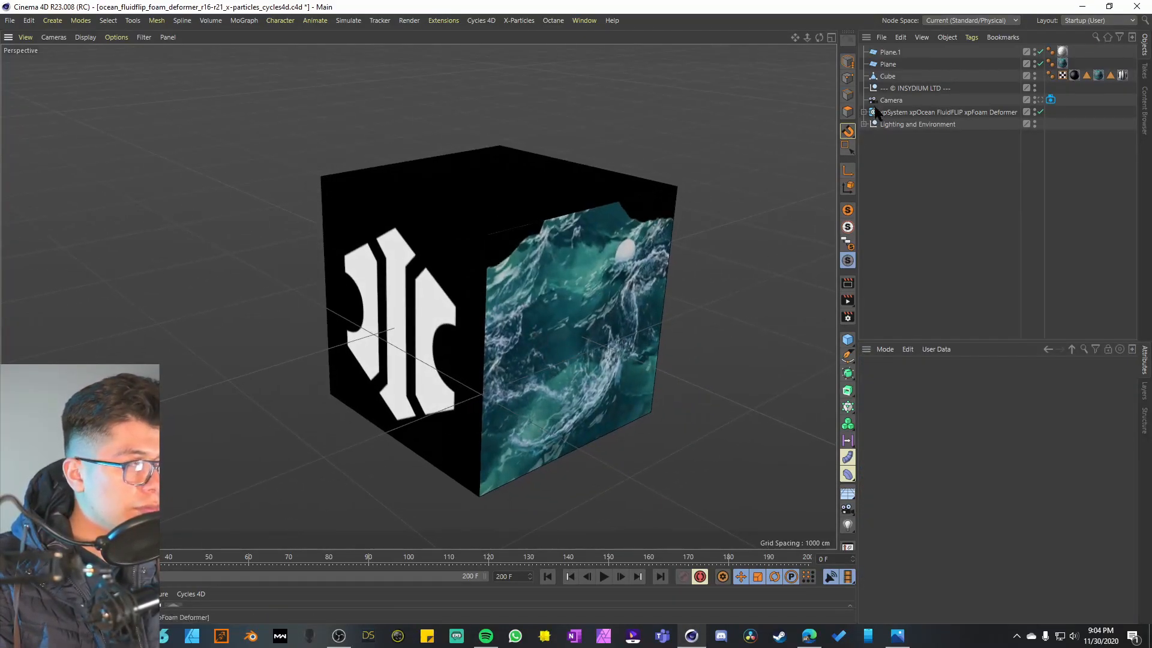
# Select the ocean-textured plane inside the logo cube in the Object Manager.
pyautogui.click(888, 75)
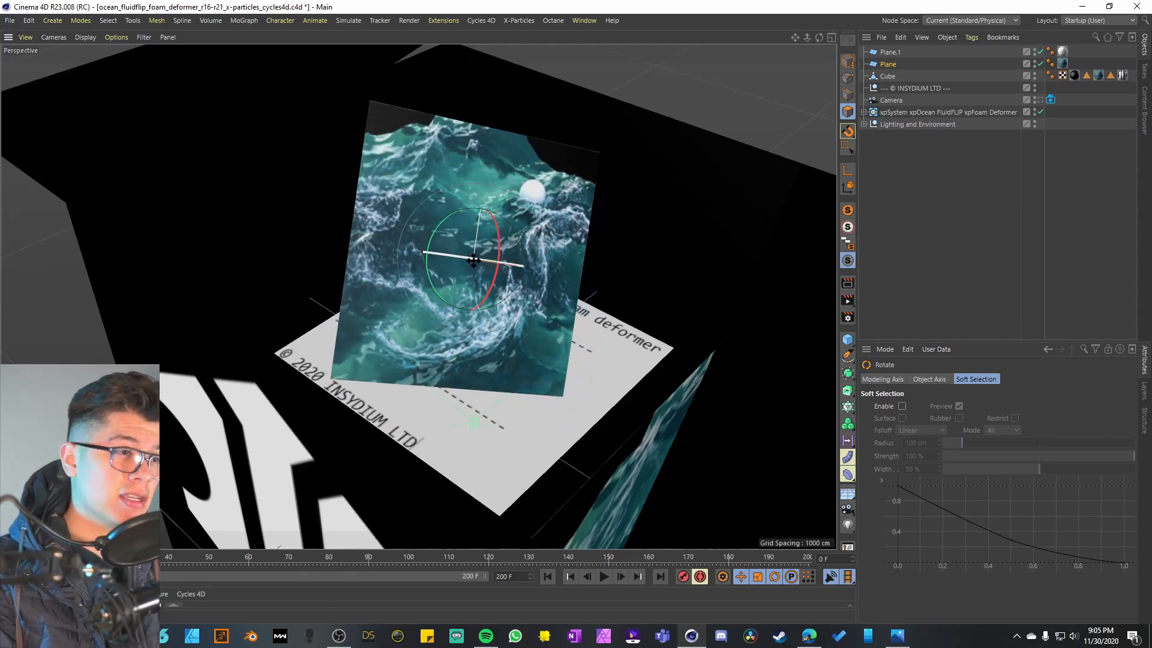
# Orbit the viewport until the Plane.1 readme text faces the camera.
pyautogui.moveTo(474, 261); pyautogui.dragTo(459, 258)
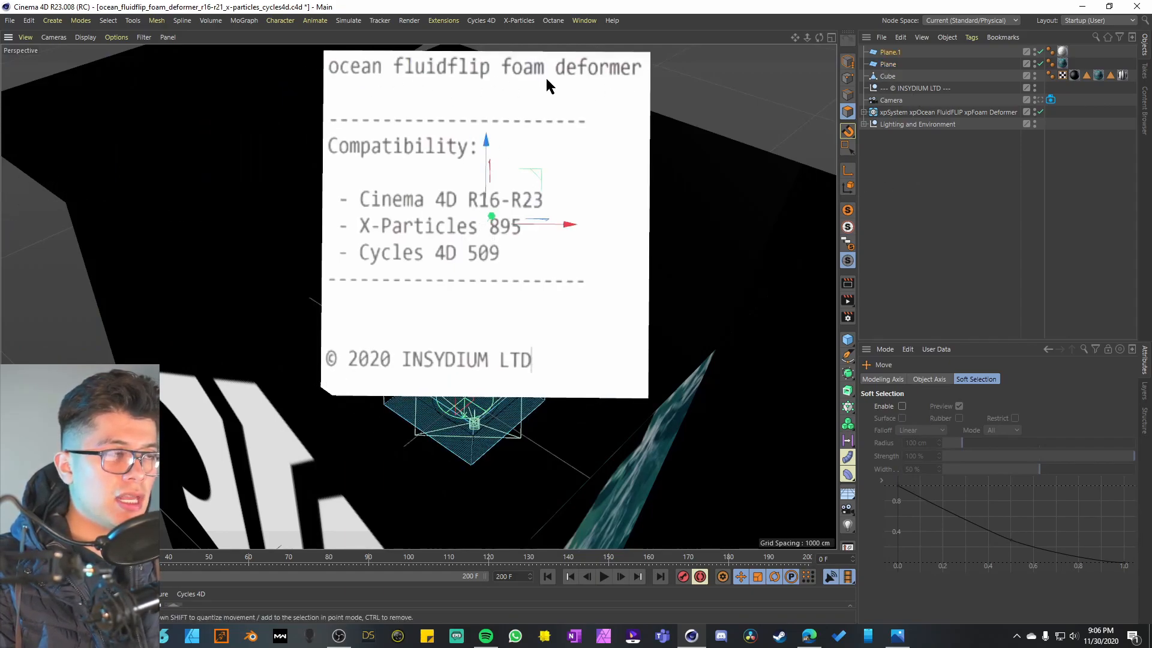
pyautogui.moveTo(438, 144)
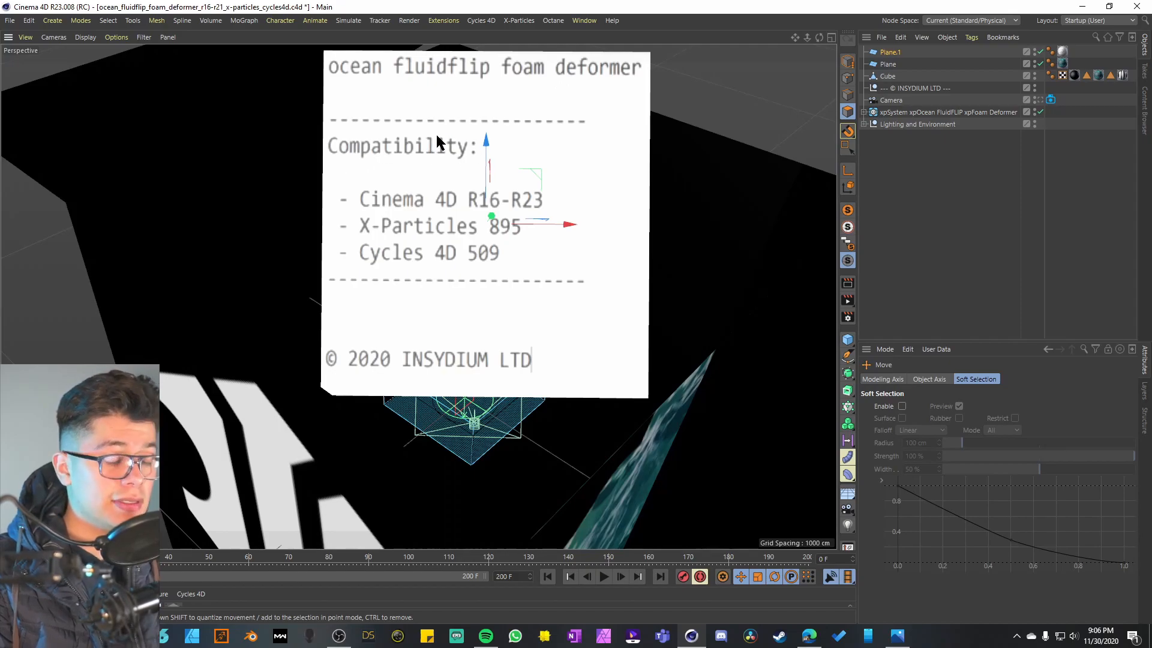
pyautogui.moveTo(450, 215)
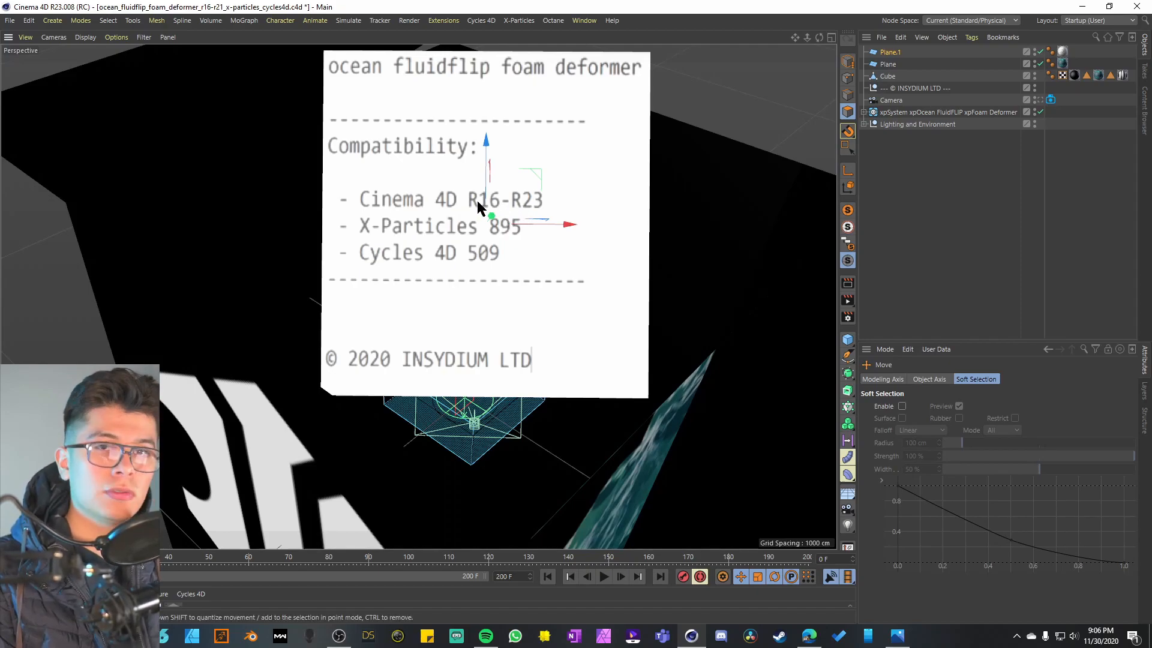
pyautogui.moveTo(448, 231)
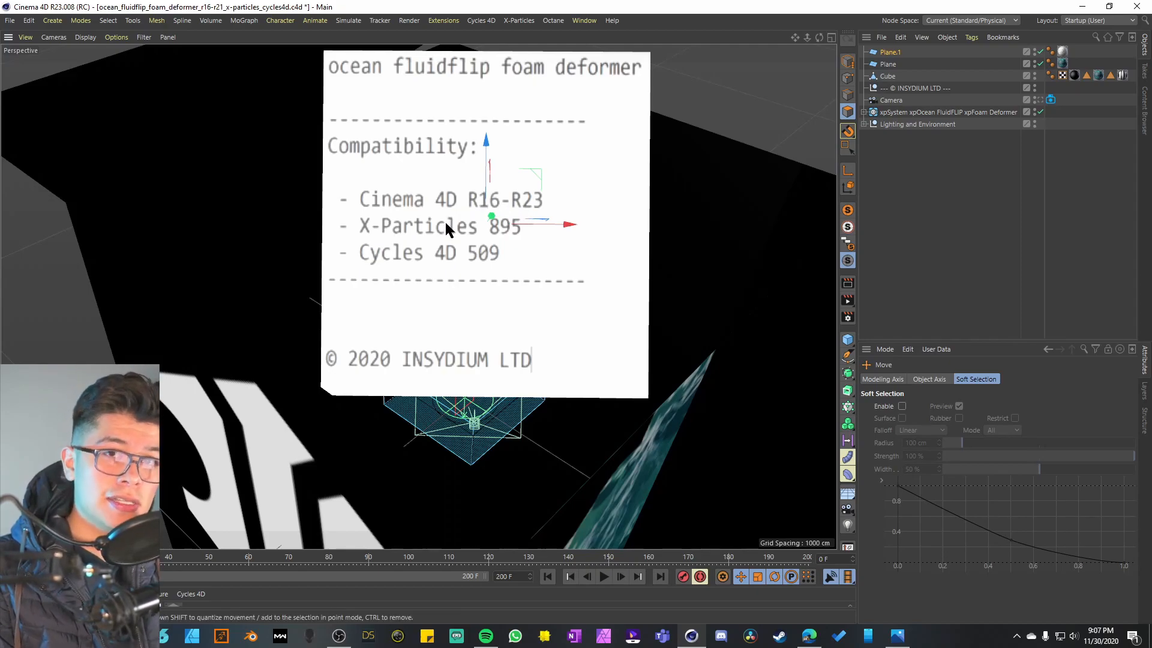
pyautogui.moveTo(440, 240)
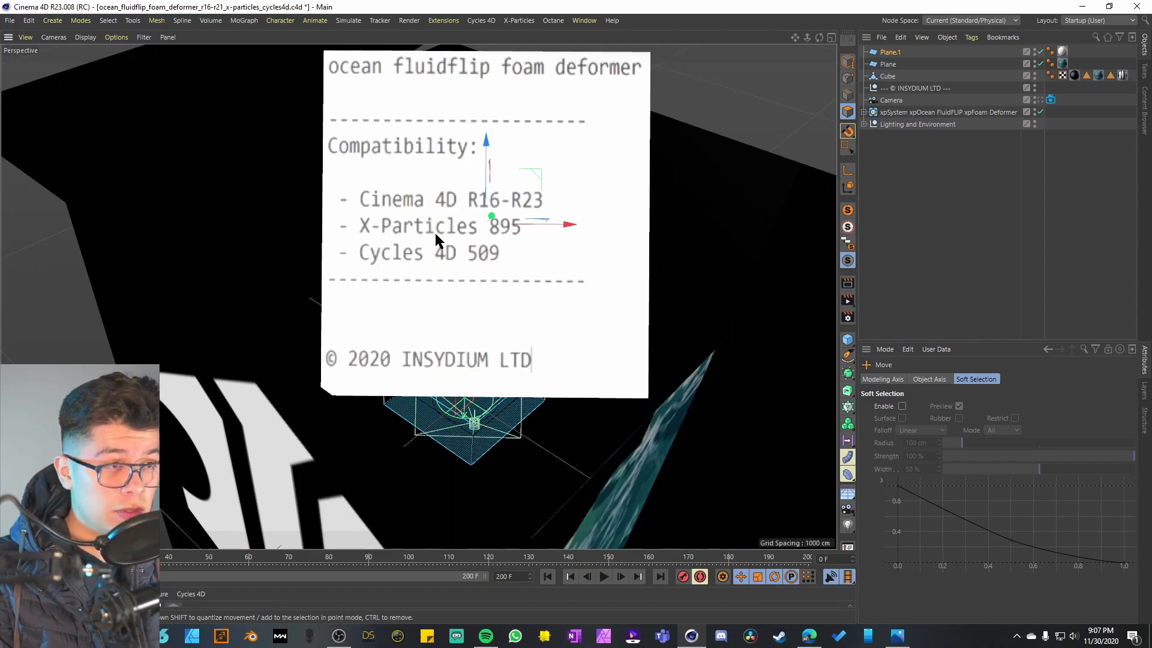
pyautogui.moveTo(498, 238)
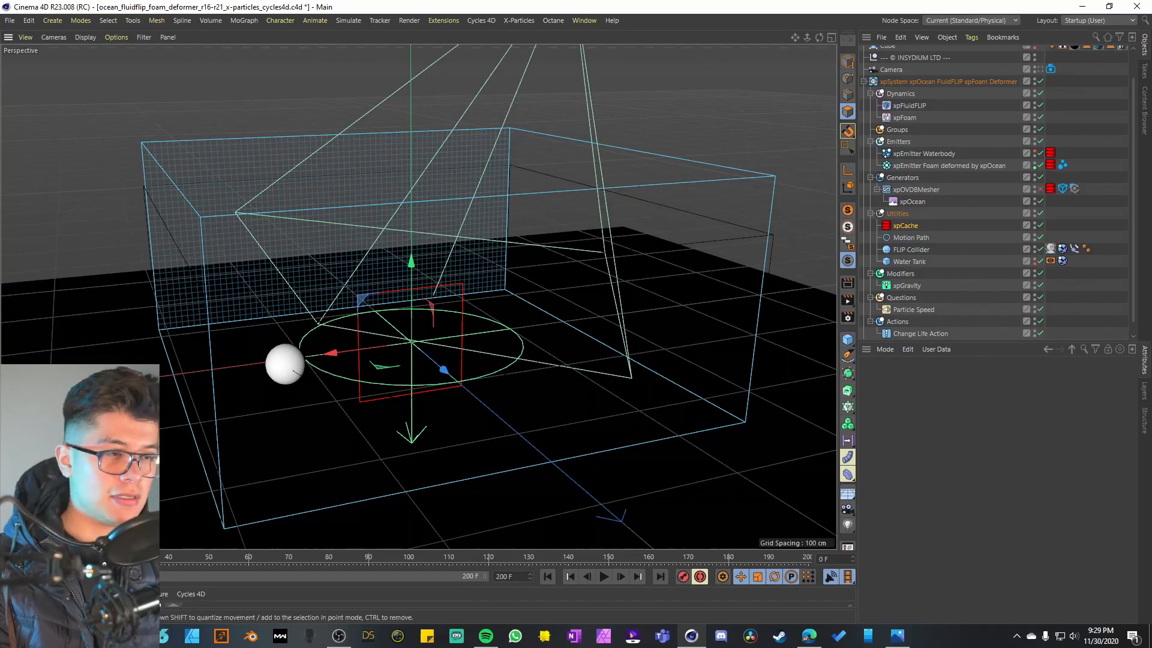
pyautogui.moveTo(515, 213)
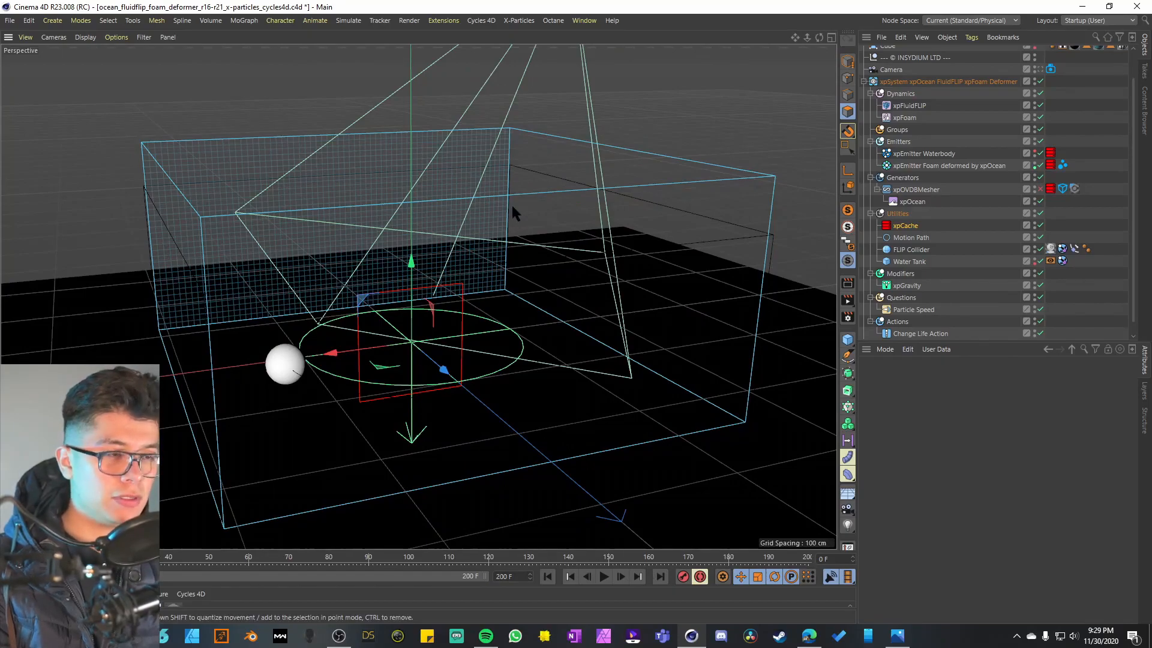
# Play the foam simulation, stop it, then replay it from the start.
pyautogui.click(603, 576)
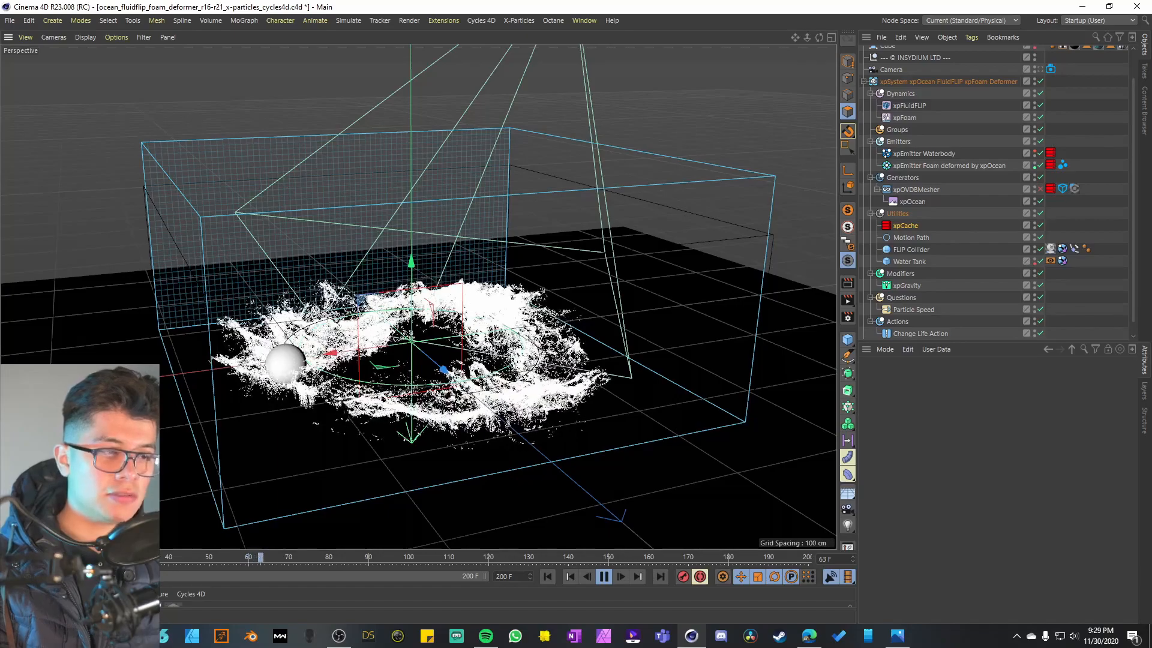
pyautogui.click(604, 576)
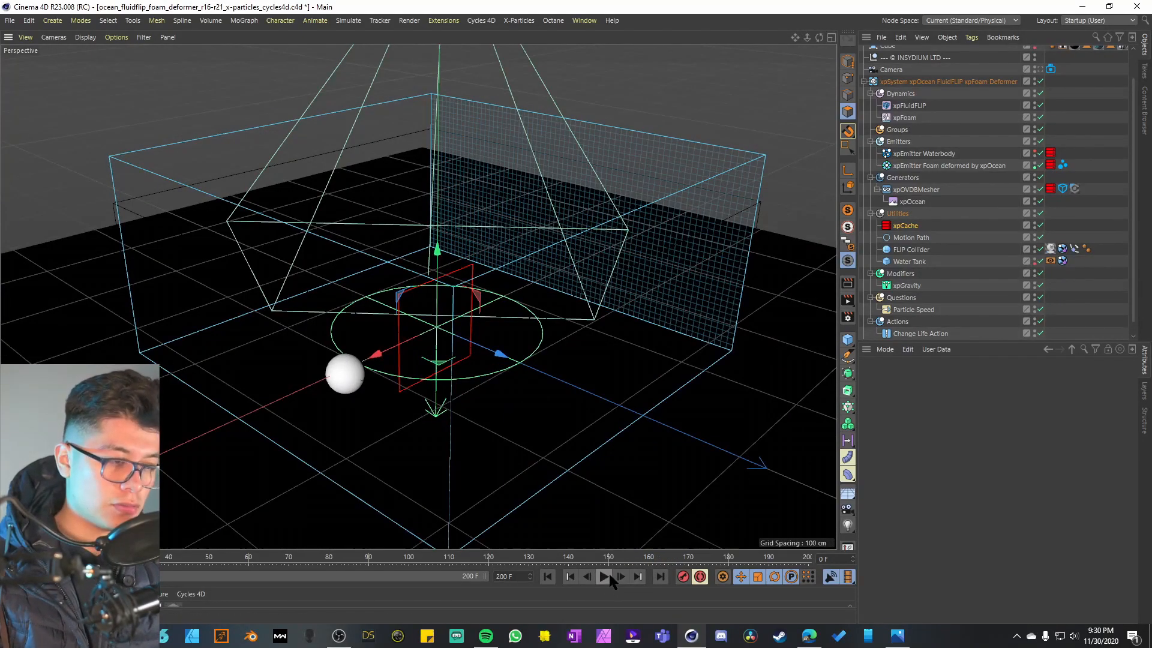
pyautogui.click(604, 576)
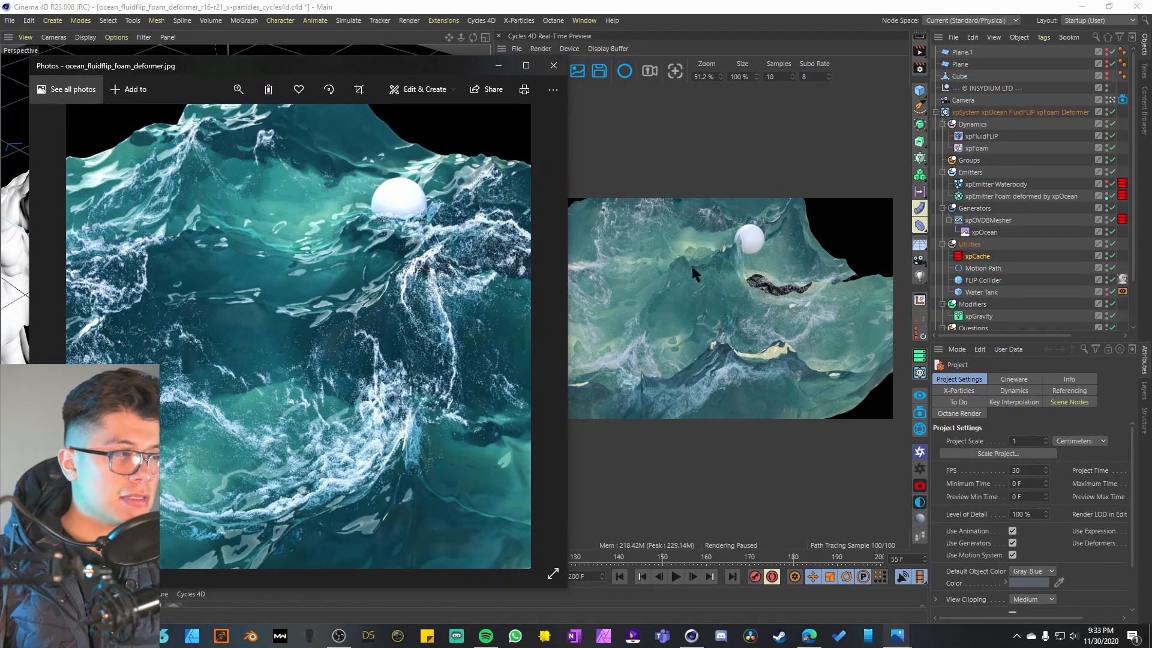
pyautogui.moveTo(696, 328)
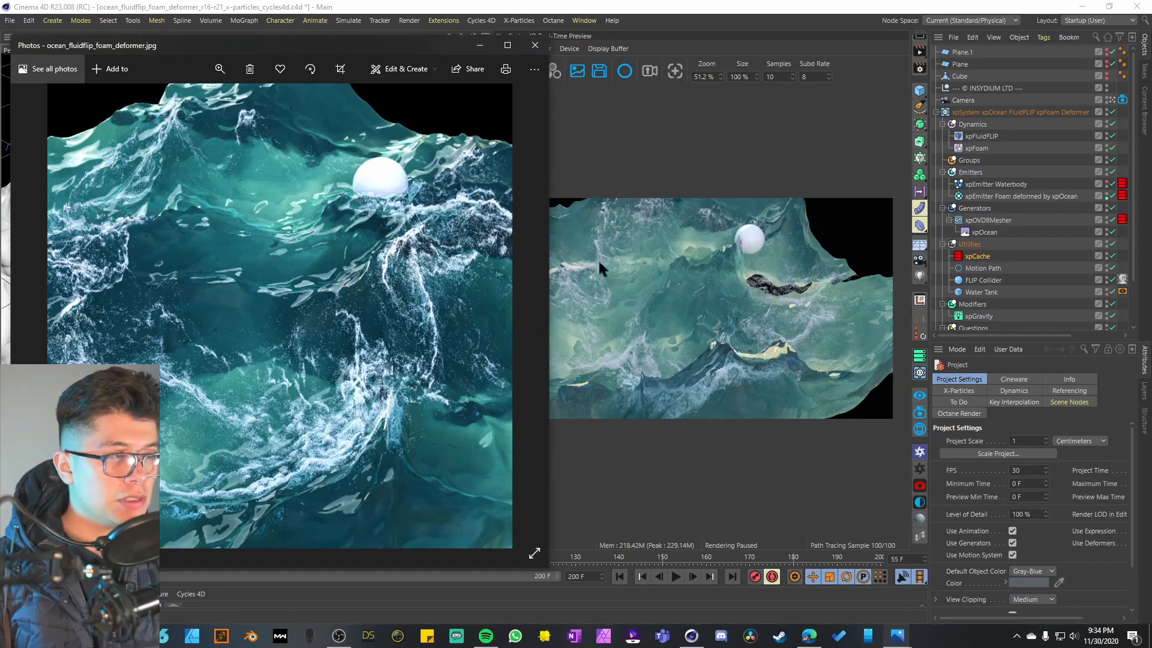
pyautogui.moveTo(623, 323)
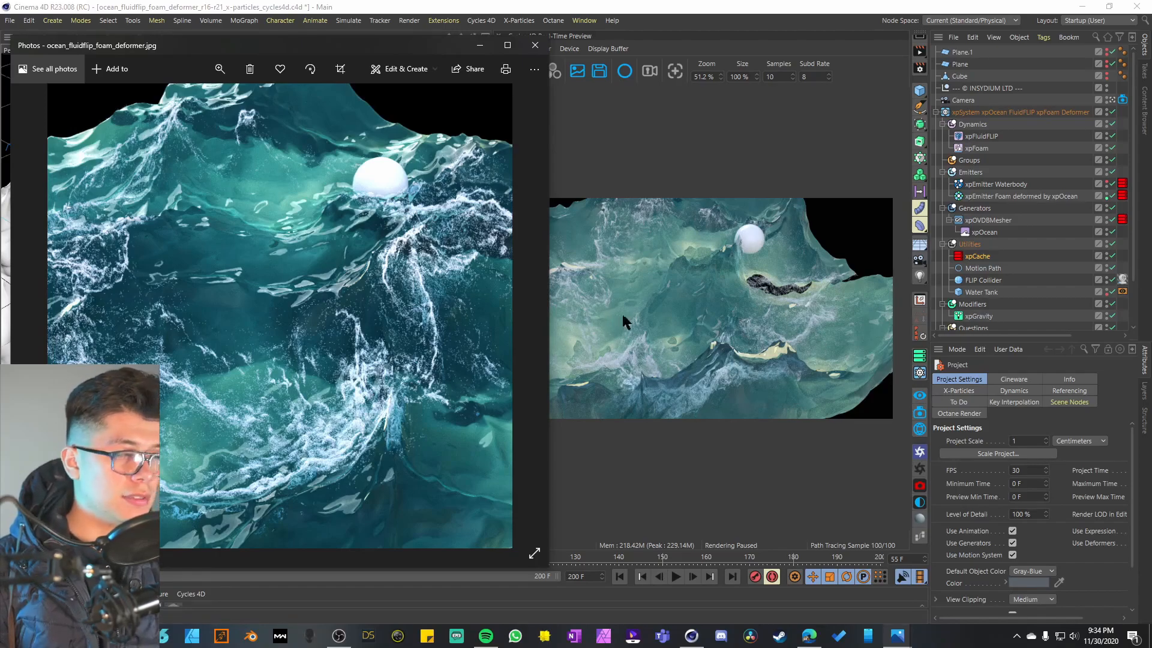
pyautogui.moveTo(140, 256)
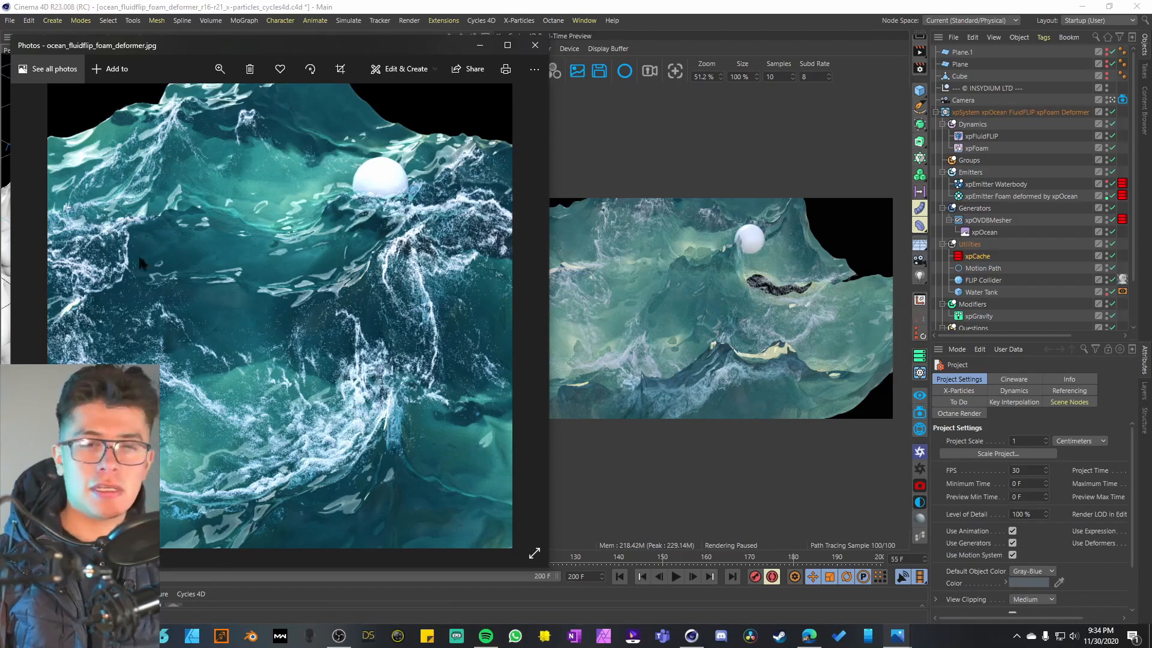
pyautogui.moveTo(426, 314)
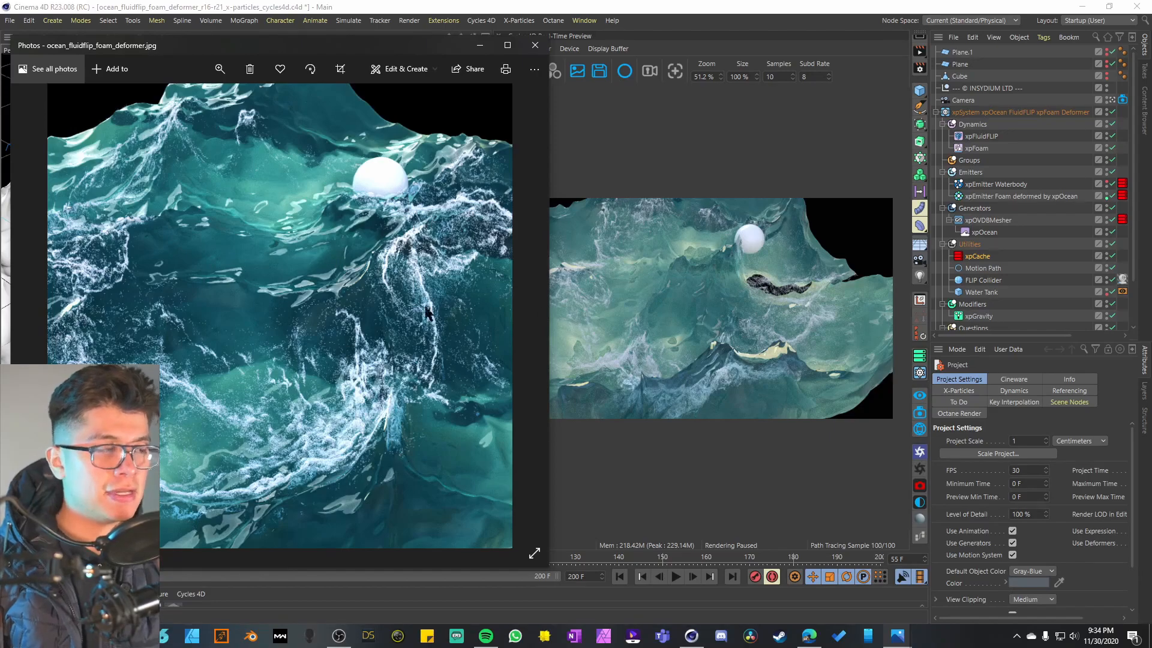
pyautogui.moveTo(652, 331)
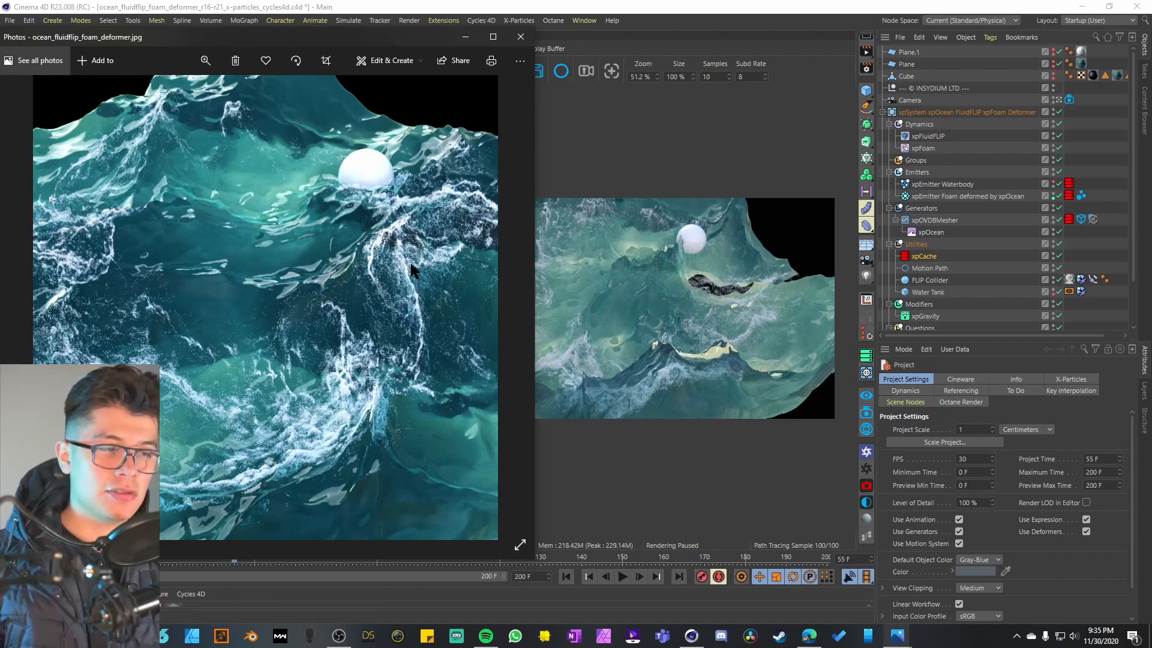
pyautogui.moveTo(634, 294)
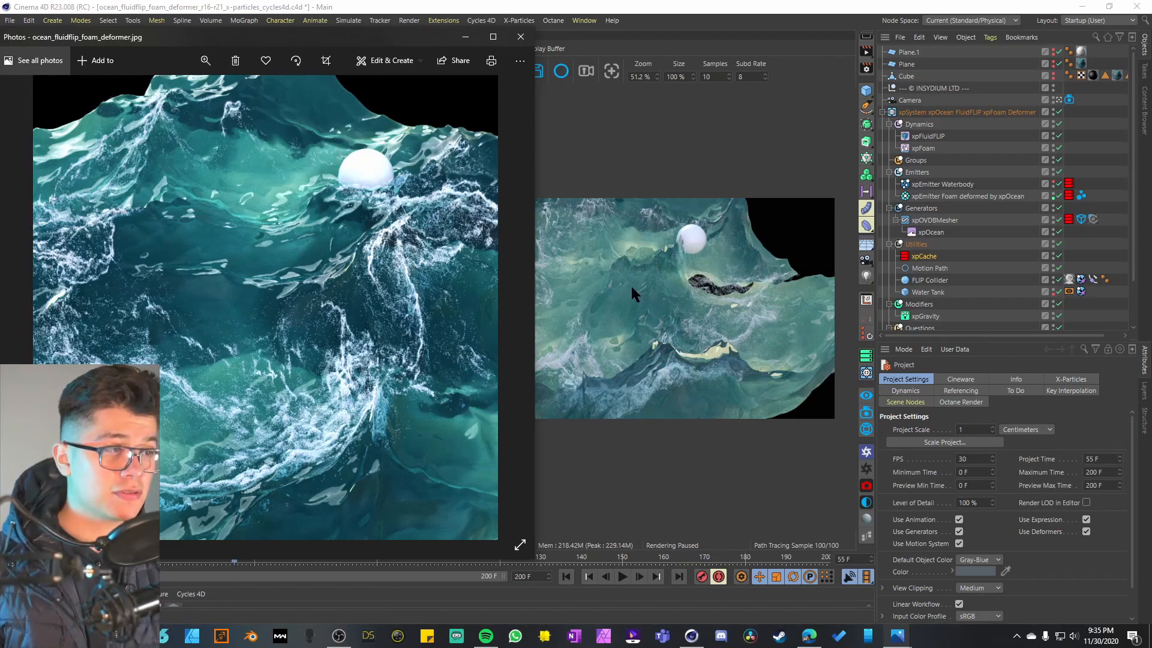
pyautogui.moveTo(759, 373)
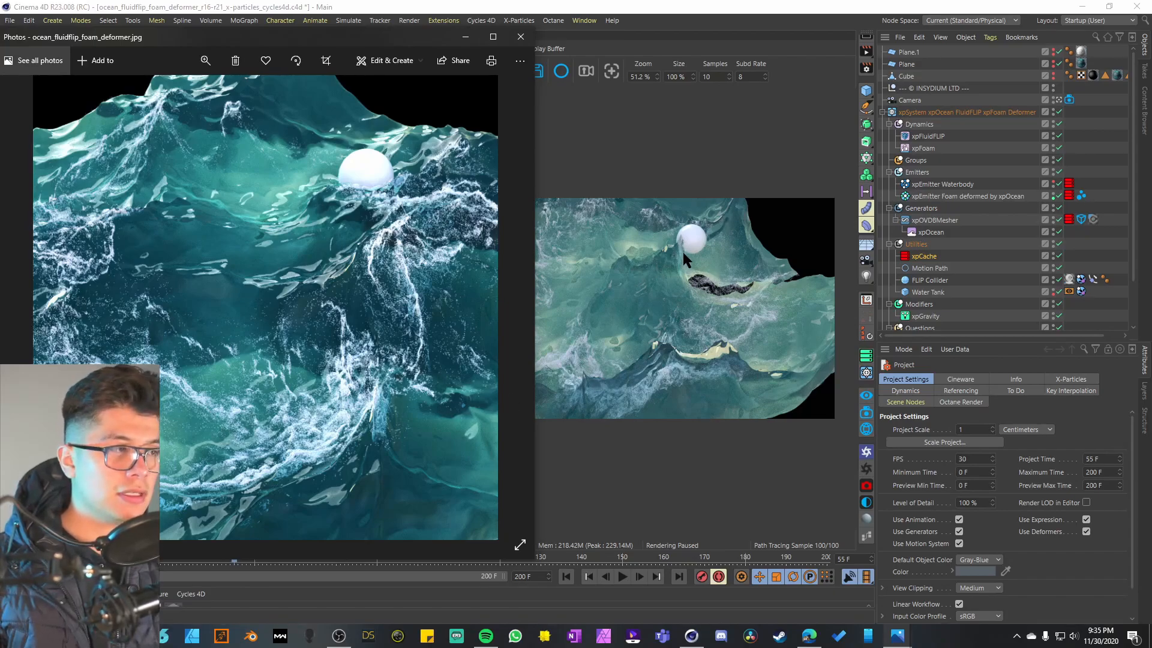
pyautogui.moveTo(510, 317)
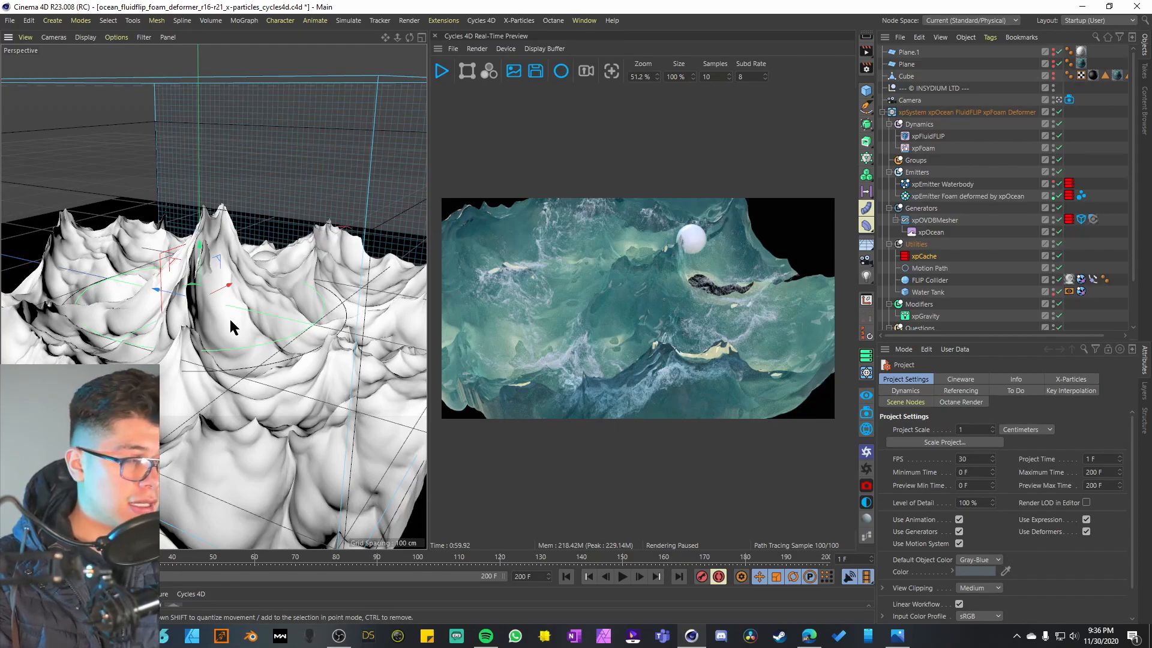
pyautogui.click(924, 255)
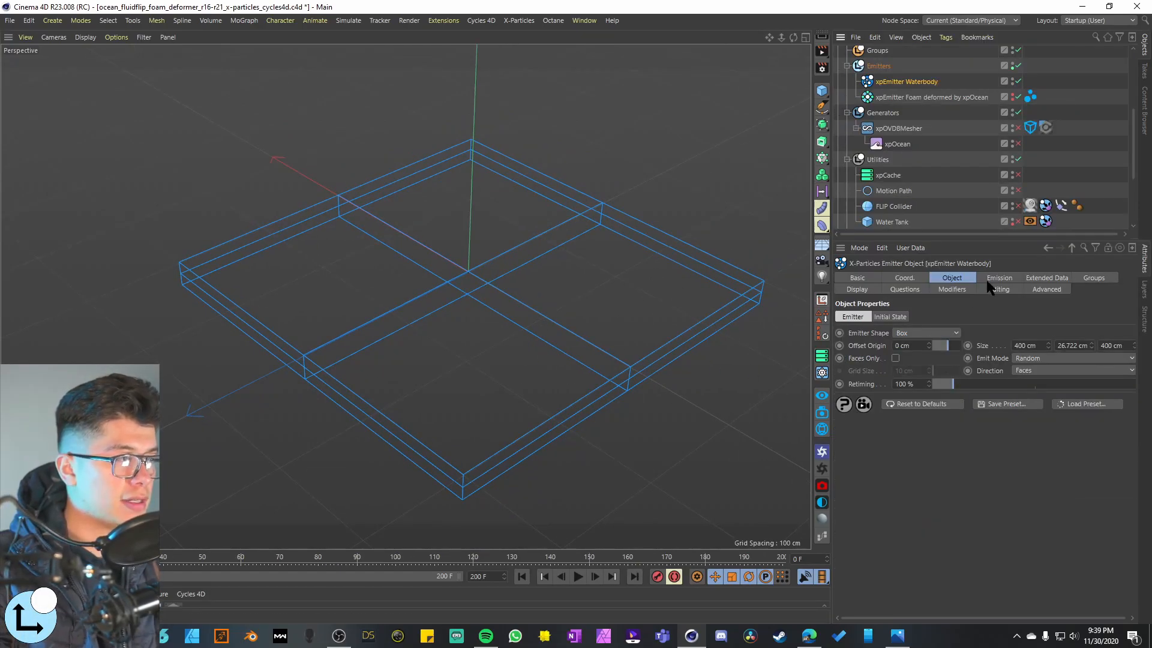
# Inspect Waterbody's regular emission at 1.3 cm radius and advanced settings, orbiting the water block.
pyautogui.click(999, 278)
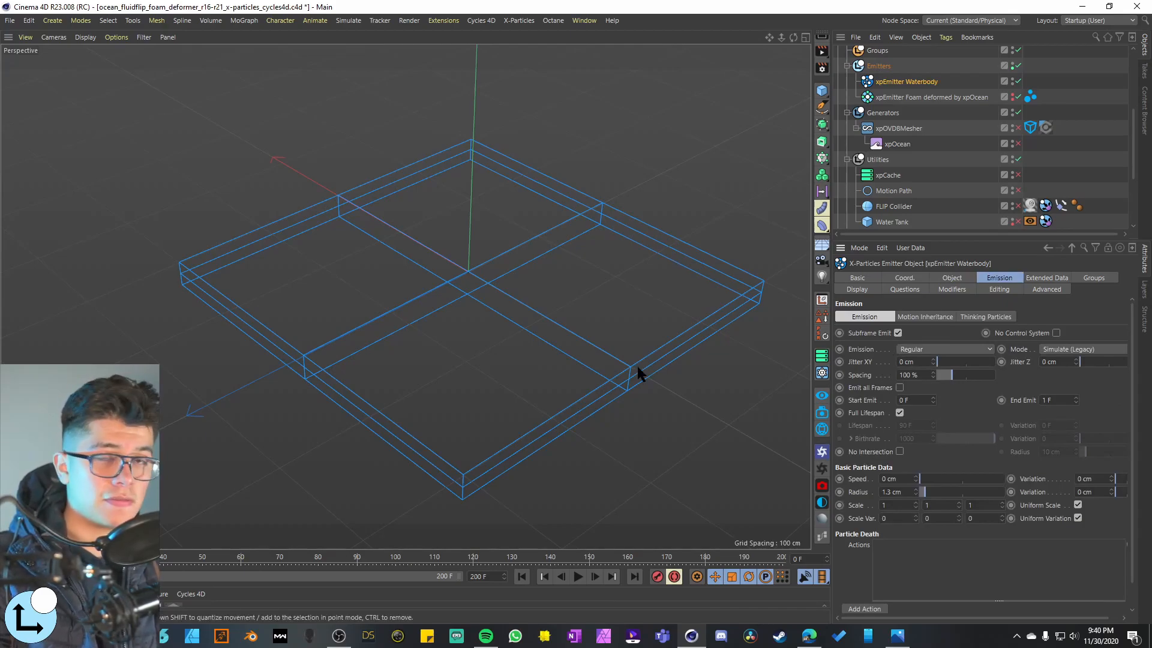
pyautogui.click(944, 349)
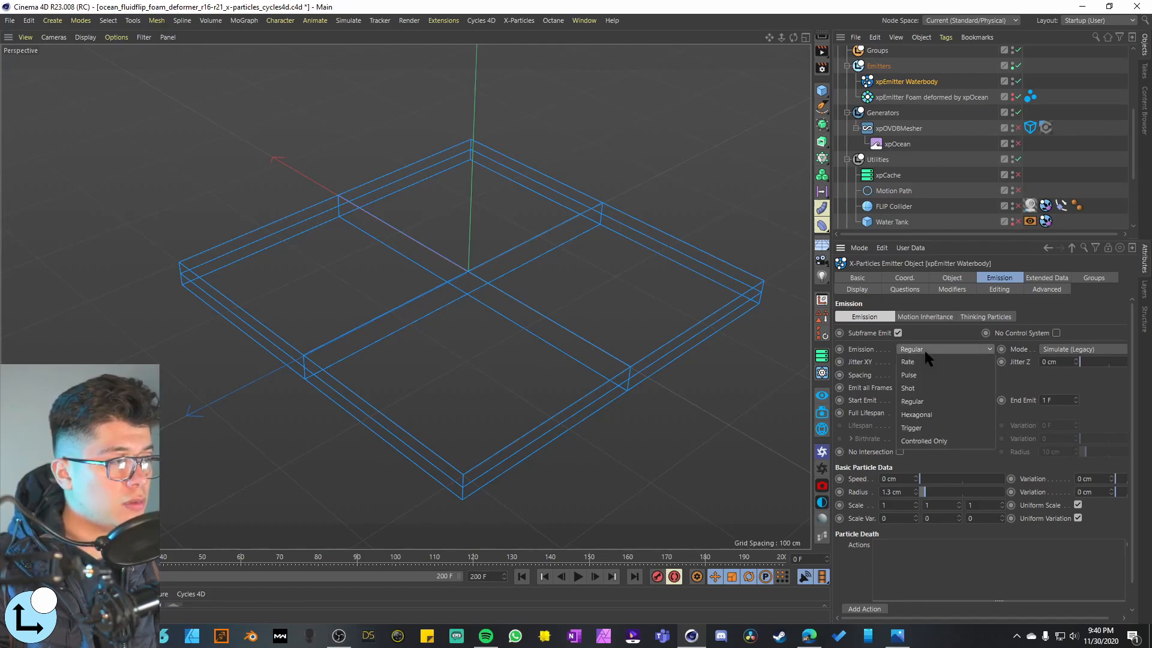
pyautogui.moveTo(944, 414)
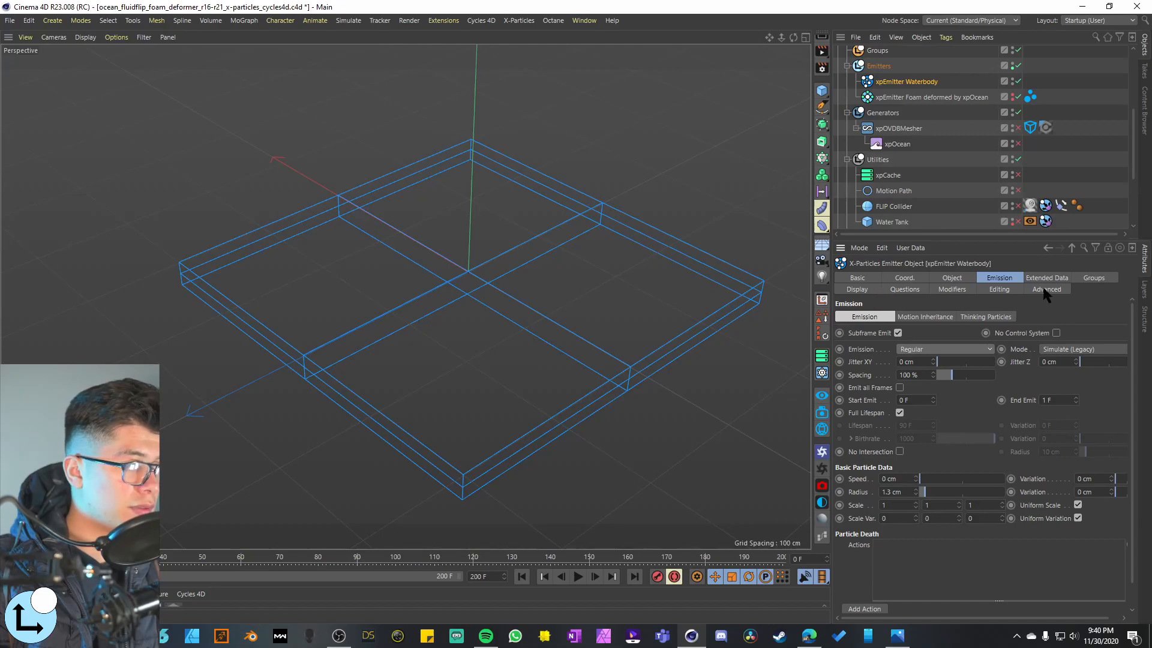
pyautogui.click(857, 289)
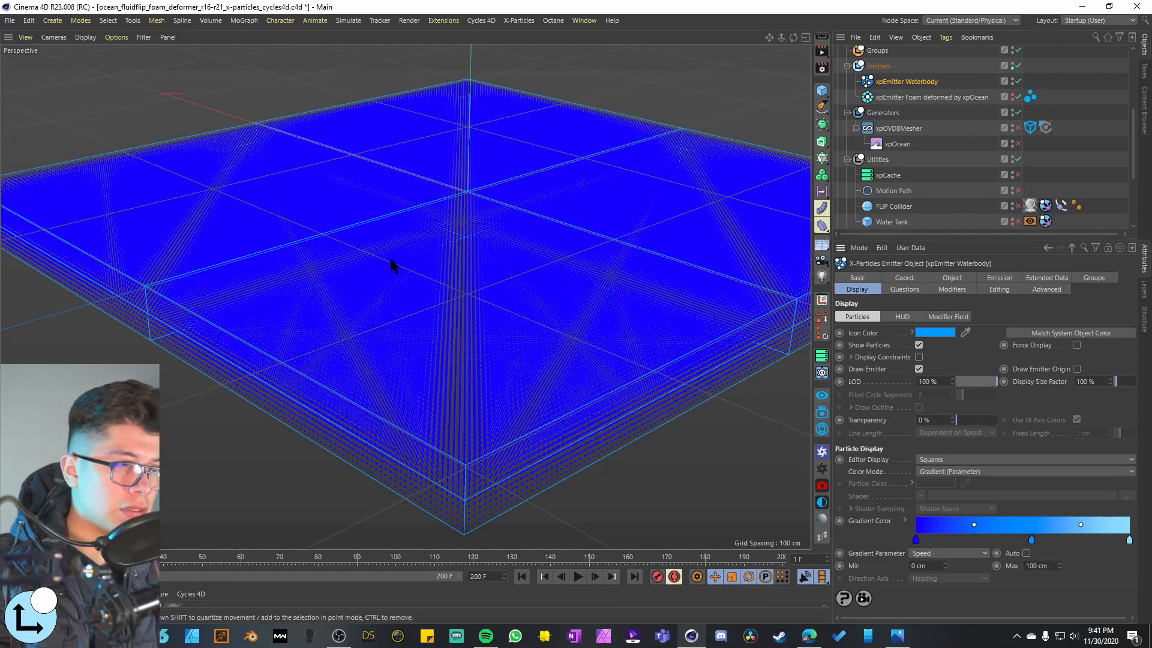
pyautogui.moveTo(717, 261)
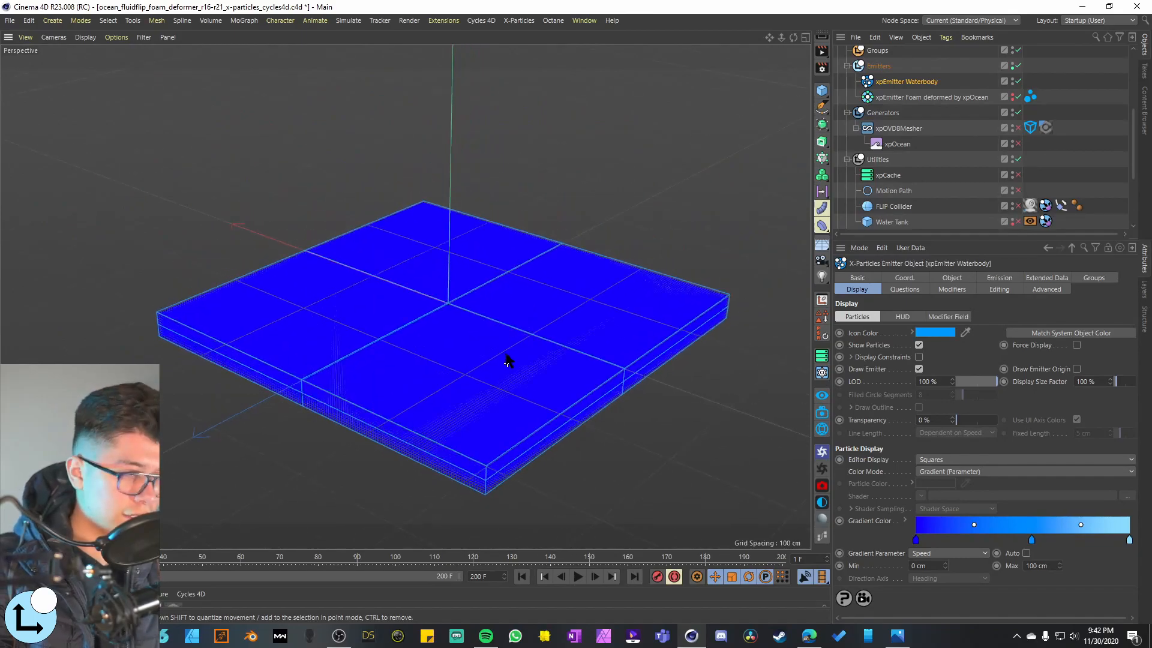
pyautogui.moveTo(507, 360); pyautogui.dragTo(492, 323)
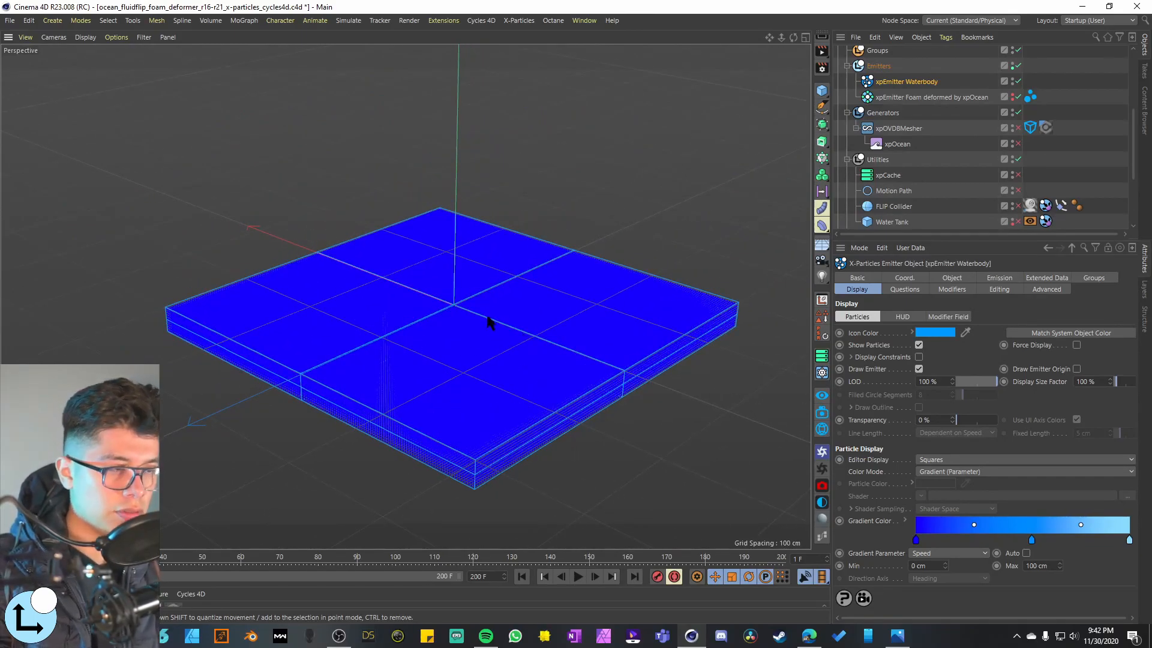
# Show the foam emitter's white single-colour display settings and scroll the Object Manager.
pyautogui.click(933, 98)
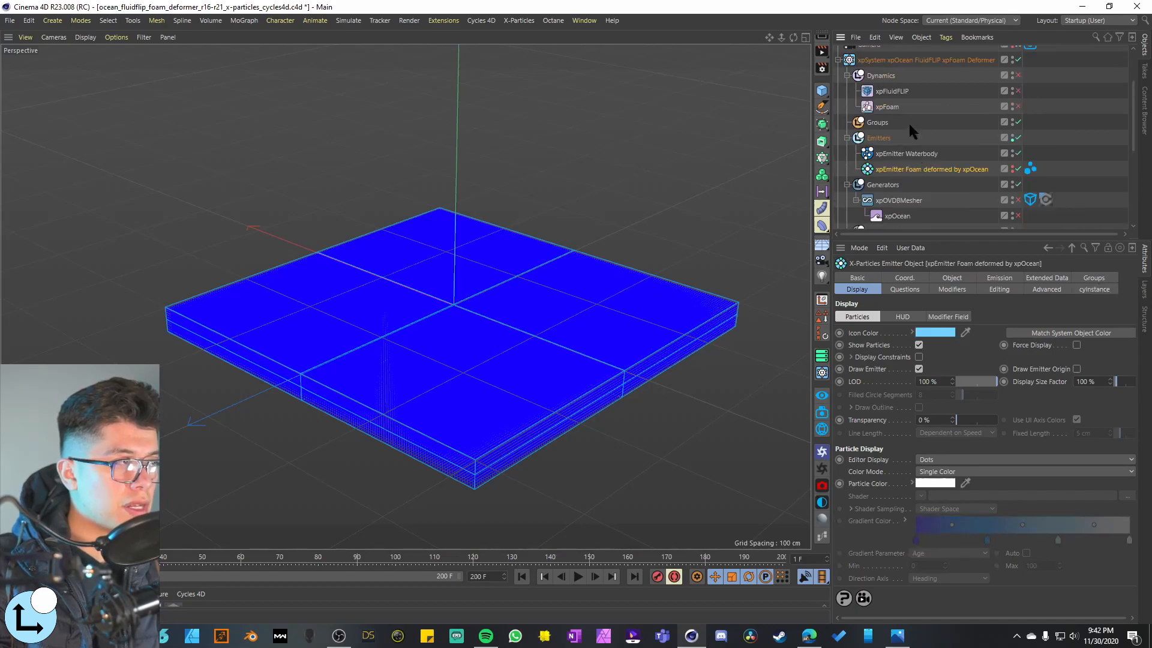
pyautogui.scroll(-3)
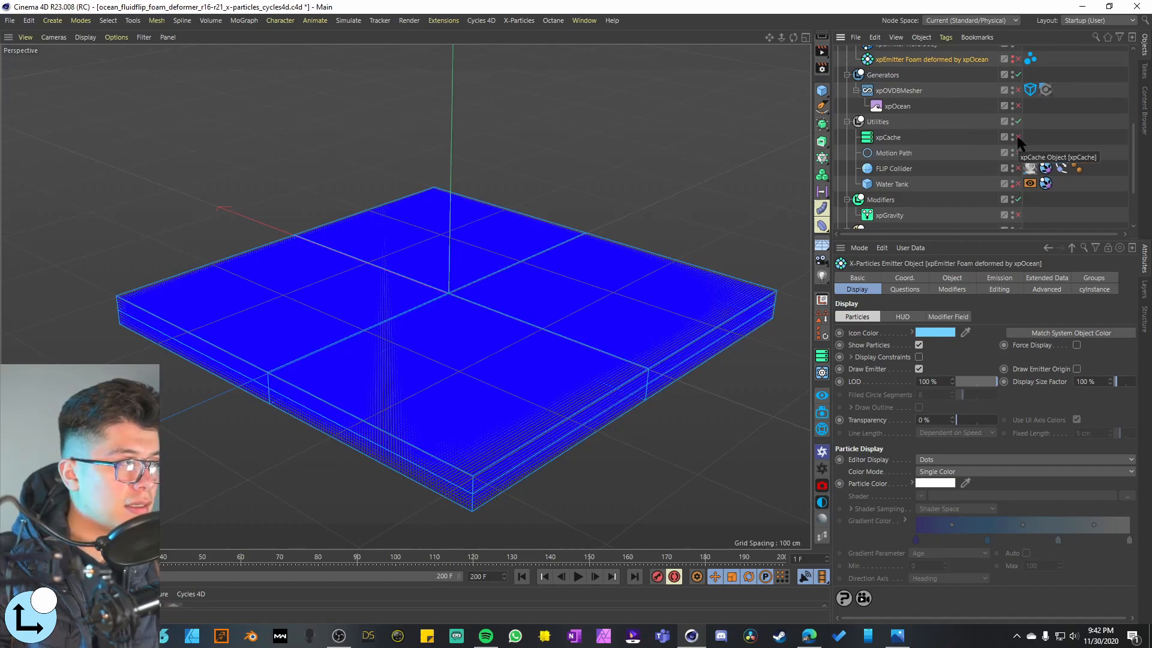
pyautogui.moveTo(1018, 164)
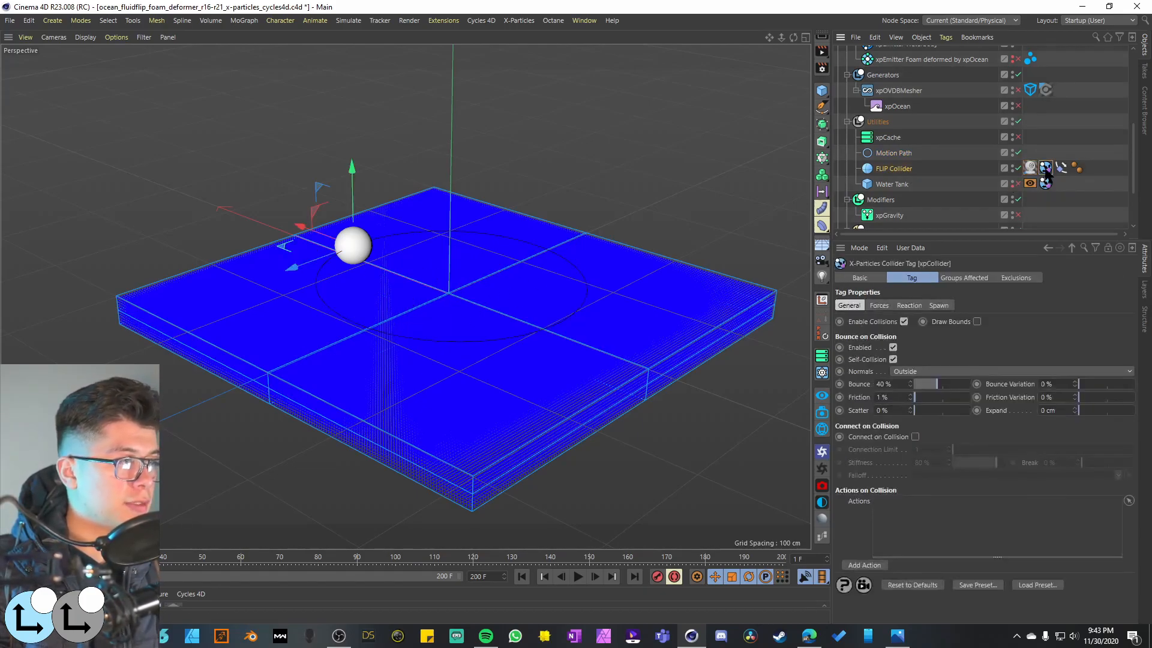
pyautogui.moveTo(1046, 168)
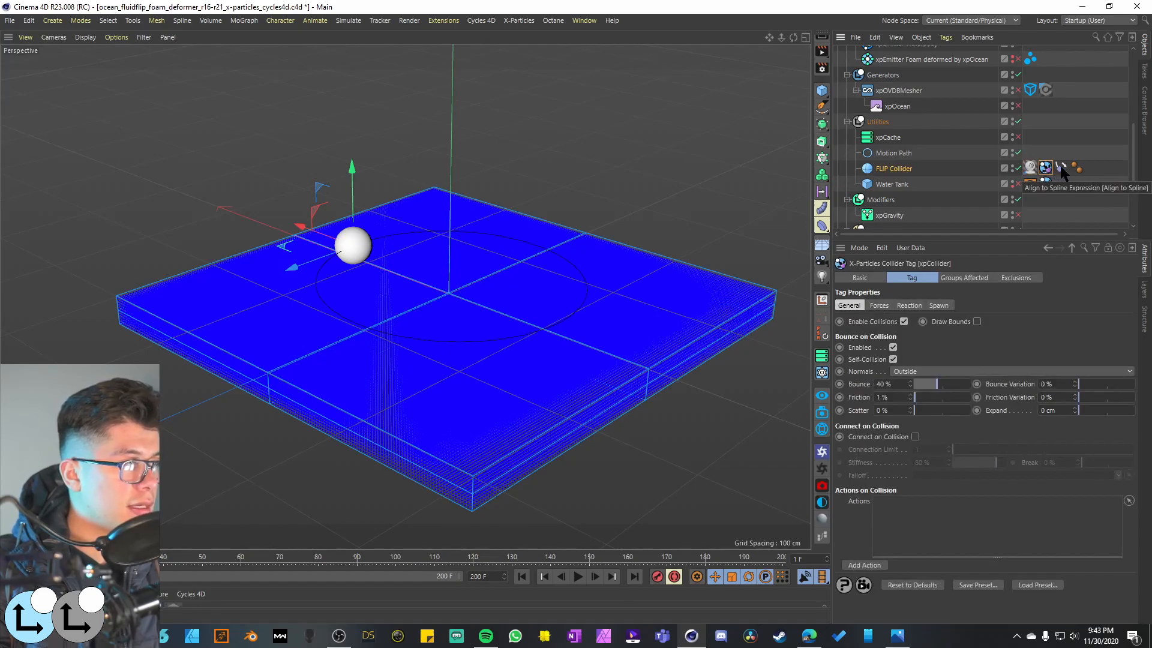
# Inspect the sphere's Align to Spline tag, then the Water Tank's display and collider tags.
pyautogui.click(1045, 167)
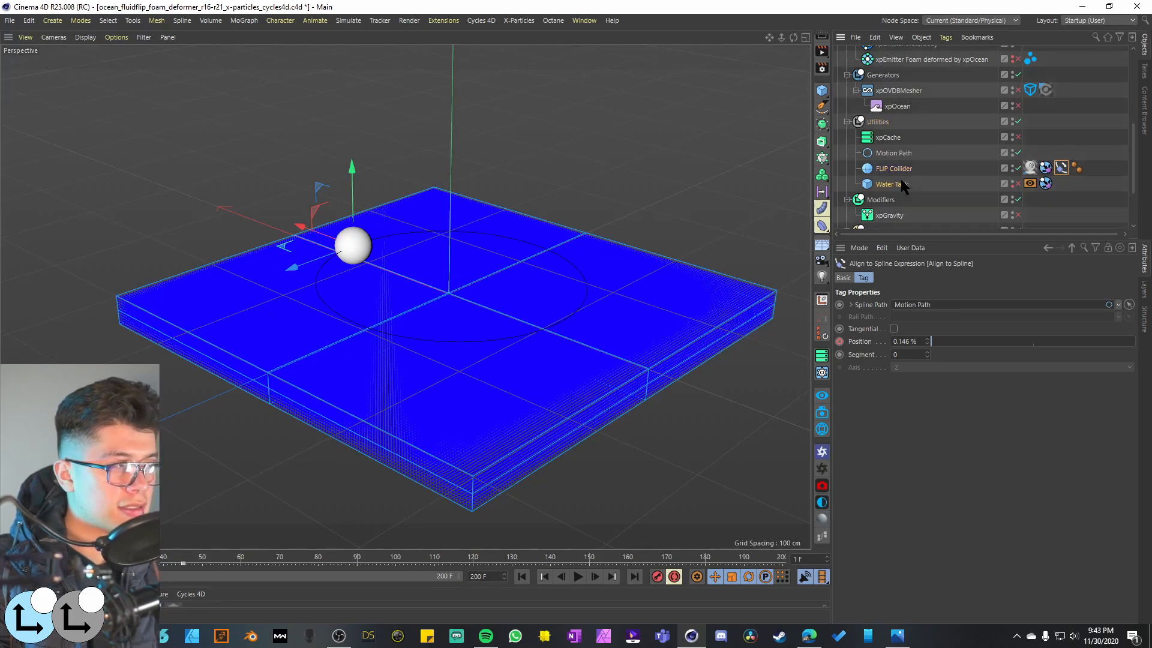
pyautogui.click(892, 184)
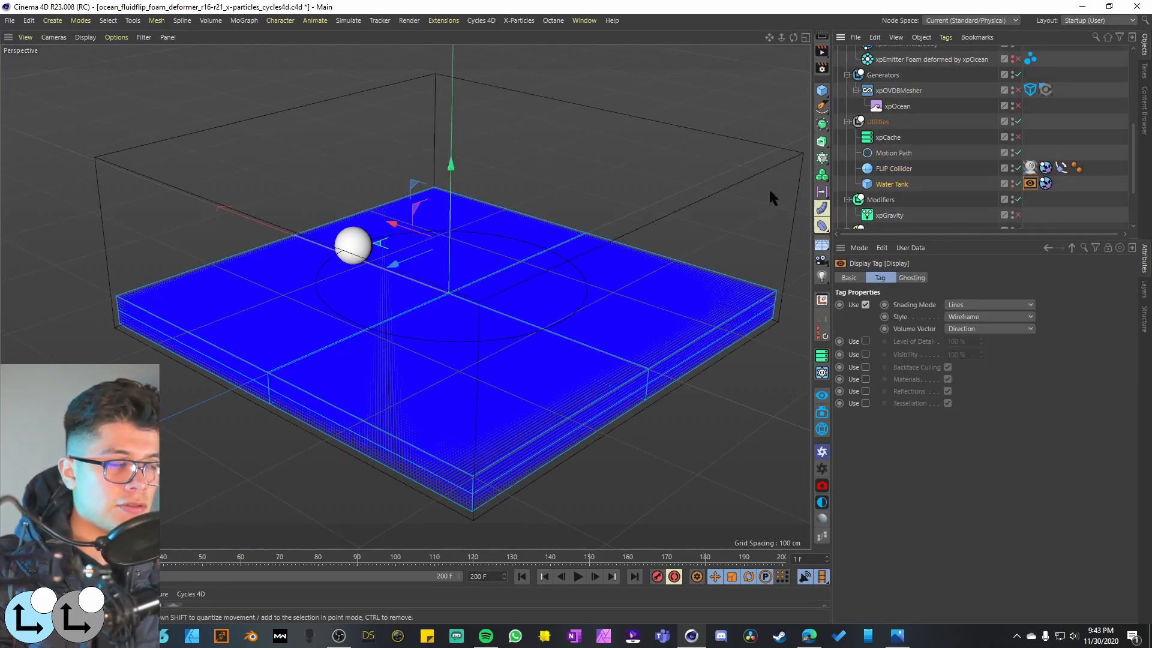
pyautogui.moveTo(881, 312)
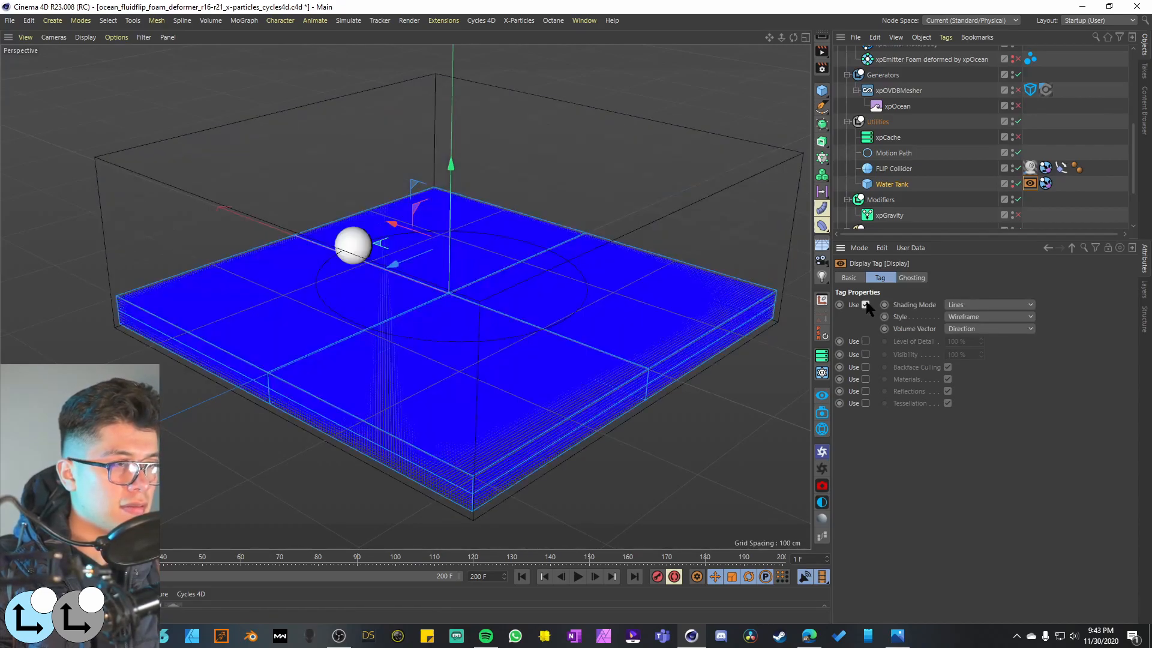
pyautogui.click(1045, 183)
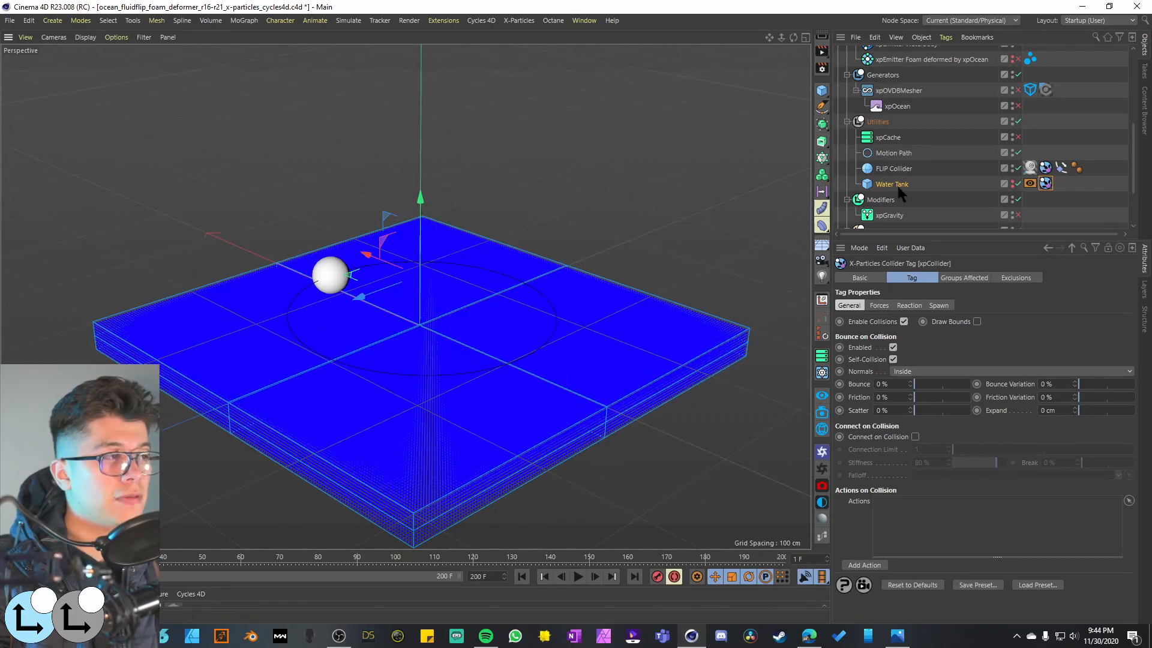
pyautogui.moveTo(903, 193)
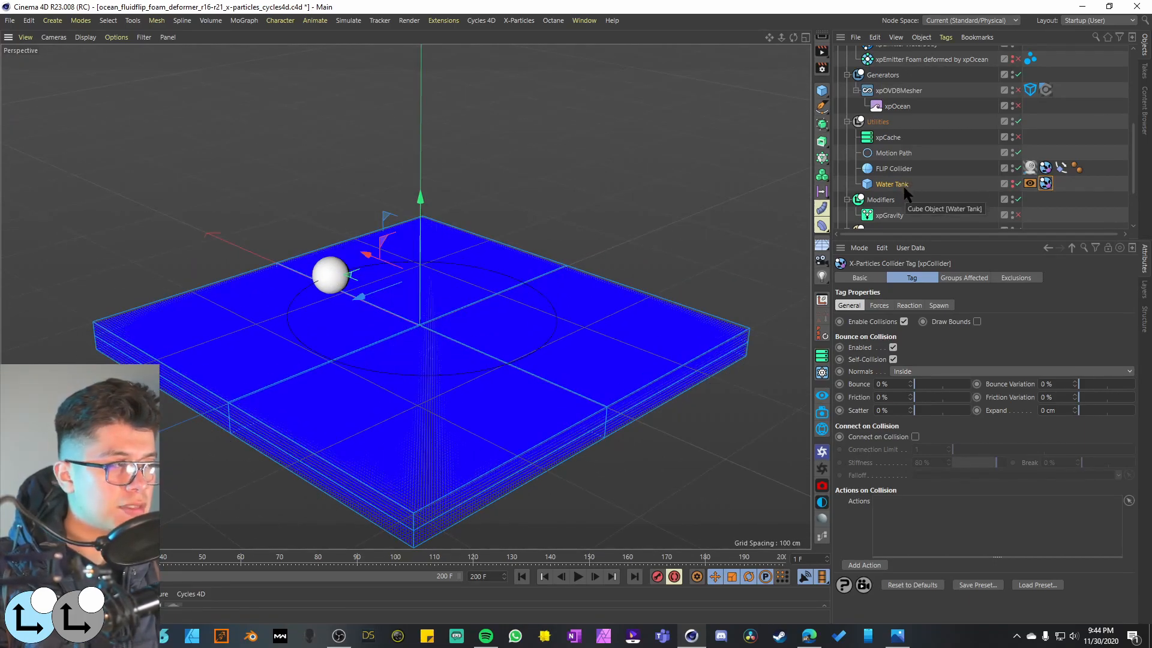
pyautogui.moveTo(881, 200)
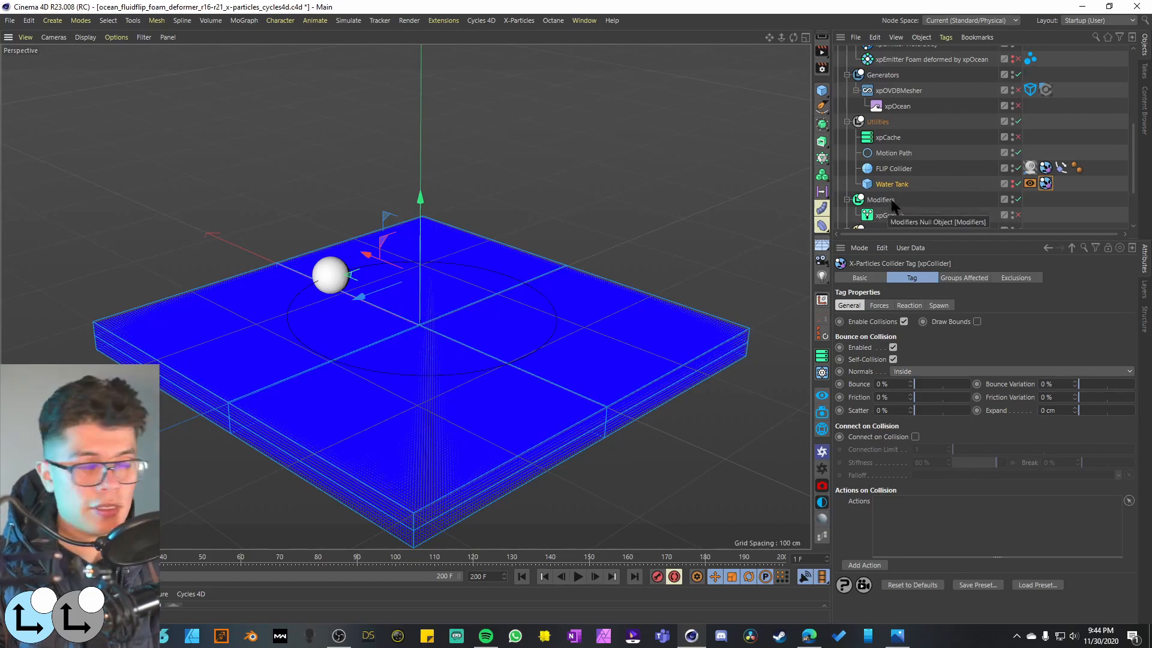
pyautogui.moveTo(898, 189)
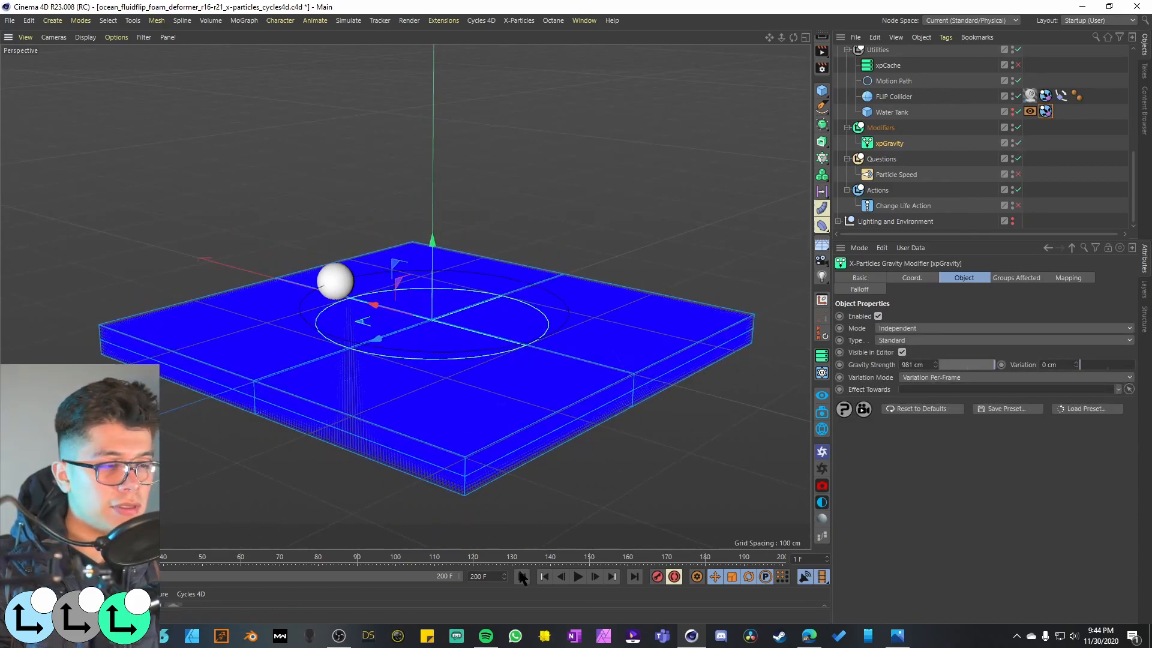
# Select the 115 cm Motion Path circle, play the simulation, then stop and rewind.
pyautogui.click(893, 80)
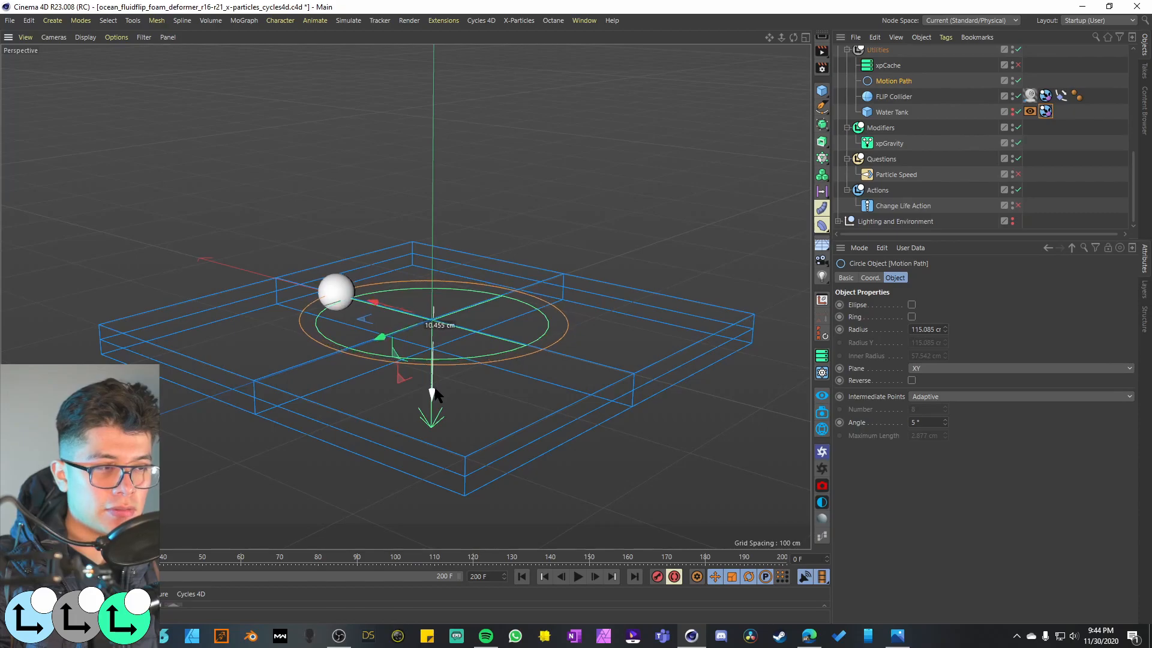
pyautogui.click(577, 576)
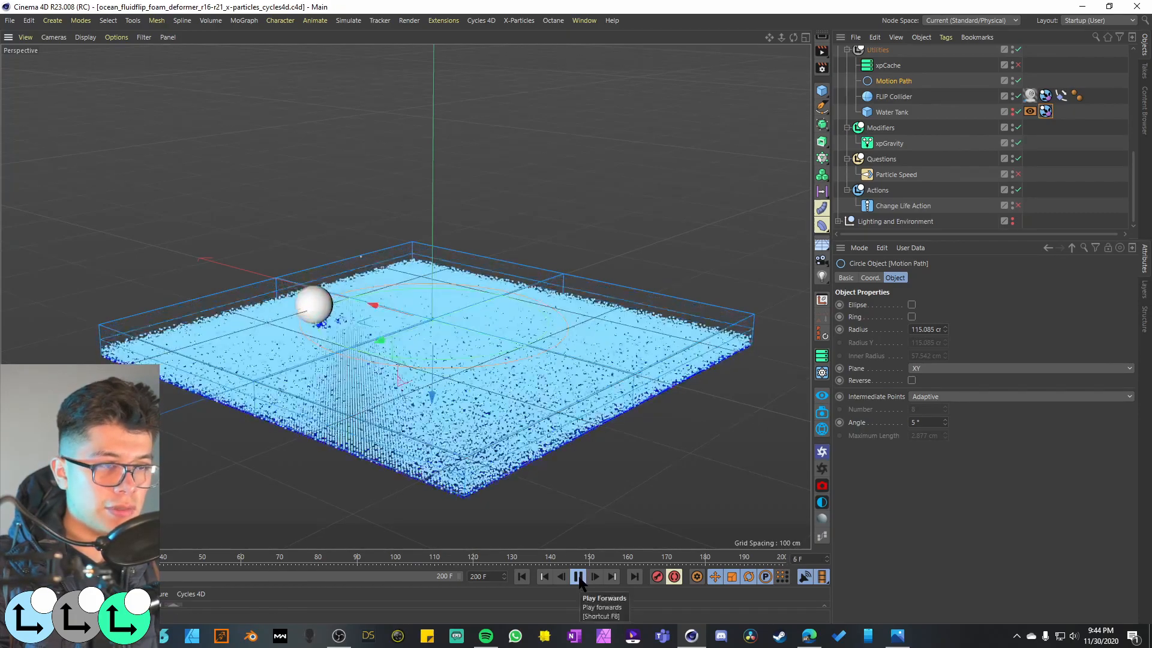
pyautogui.click(577, 576)
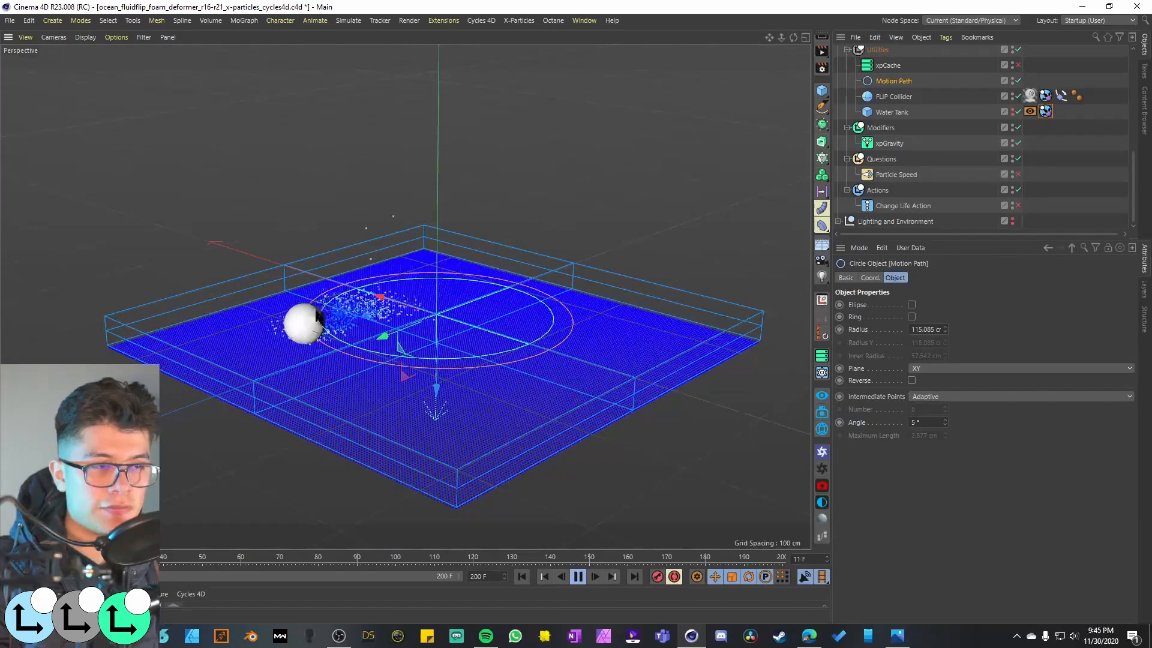
pyautogui.click(595, 576)
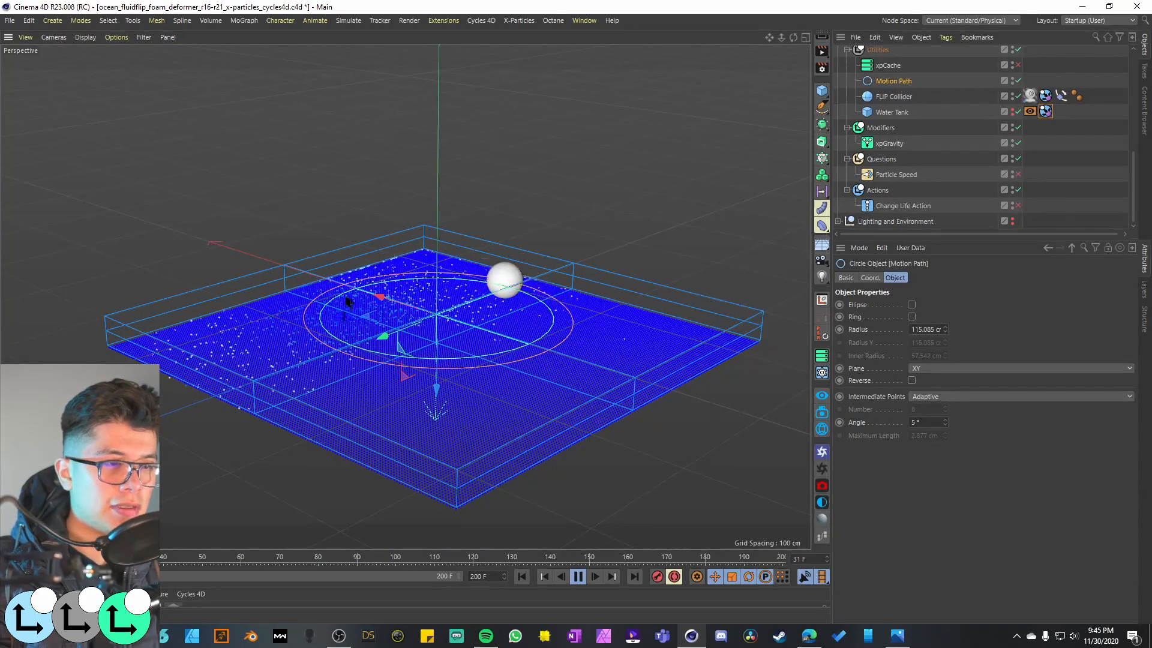
pyautogui.click(578, 576)
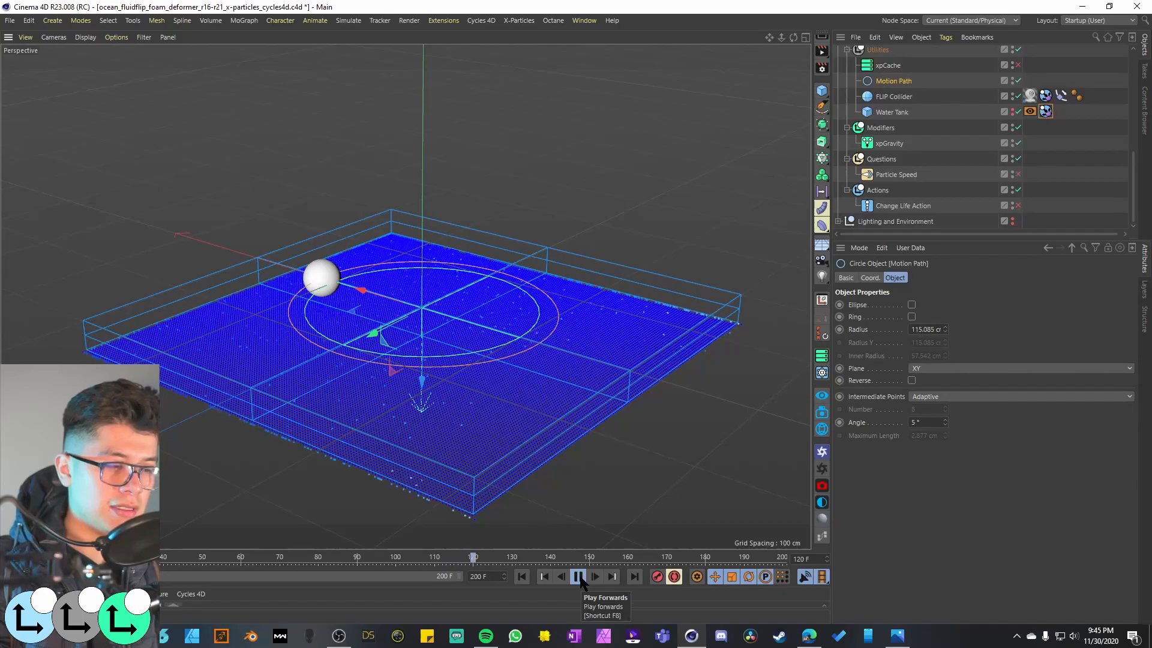
pyautogui.click(577, 576)
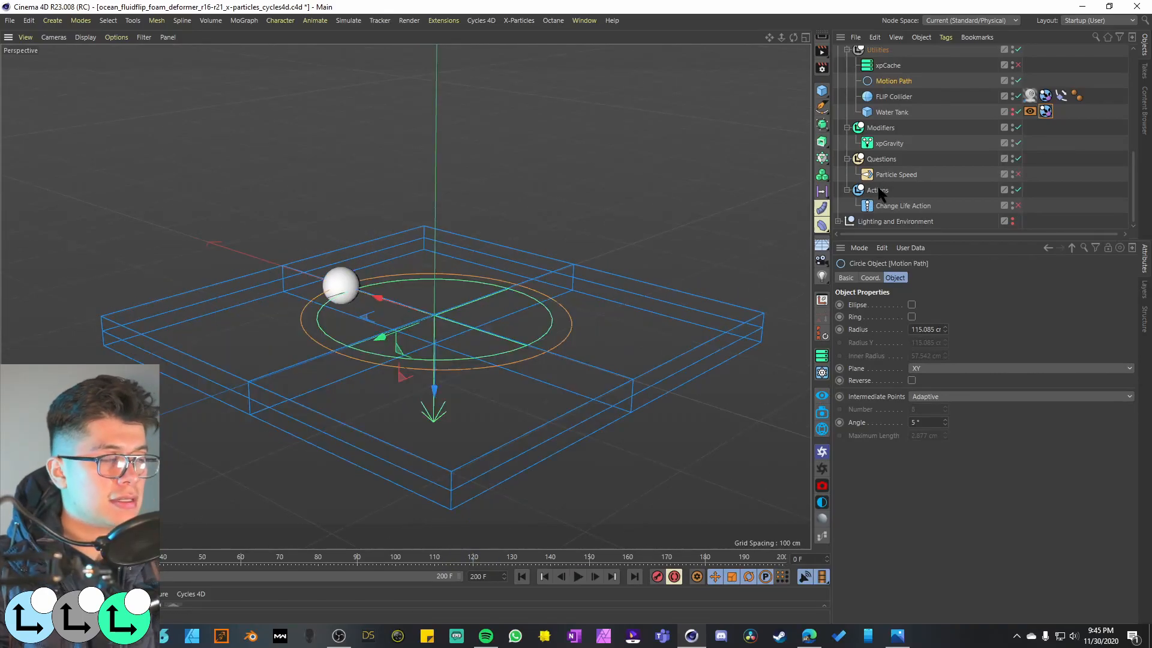
# Review the Questions folder and its kill-above-150 cm speed question, then the Actions folder.
pyautogui.click(881, 158)
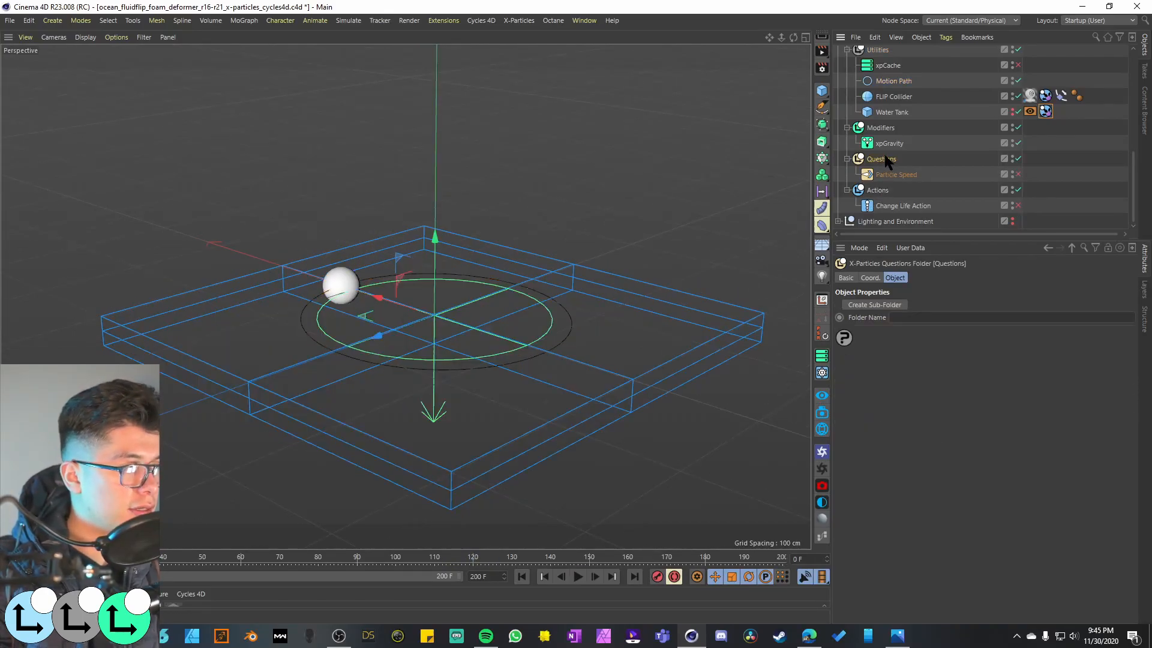
pyautogui.click(896, 174)
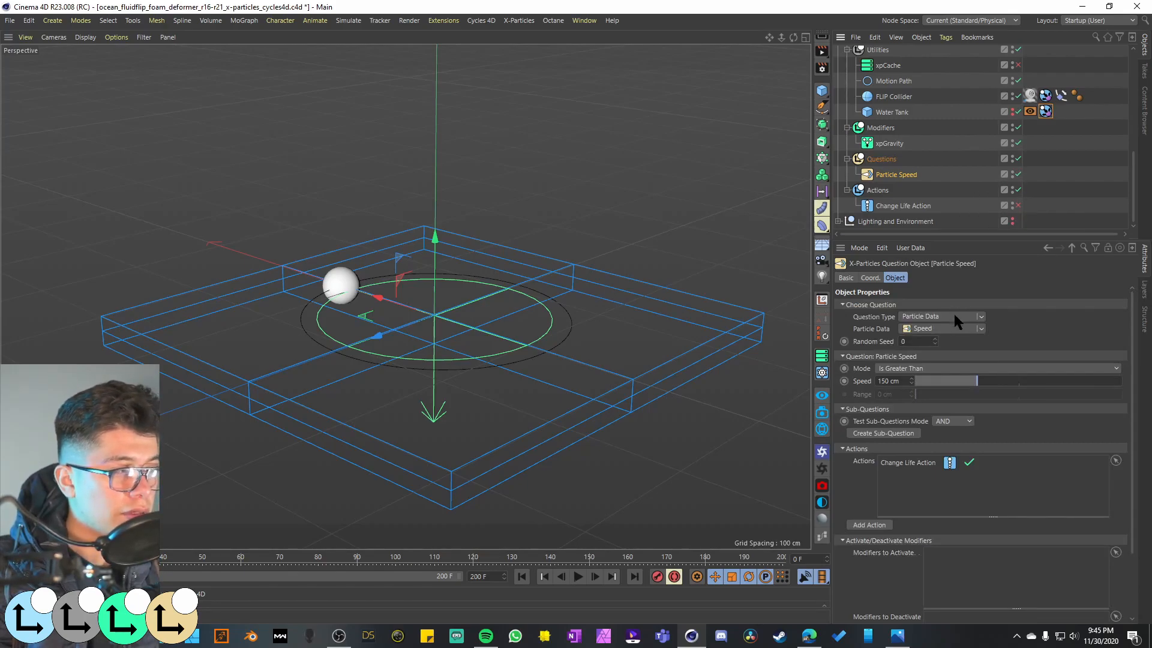
pyautogui.moveTo(965, 337)
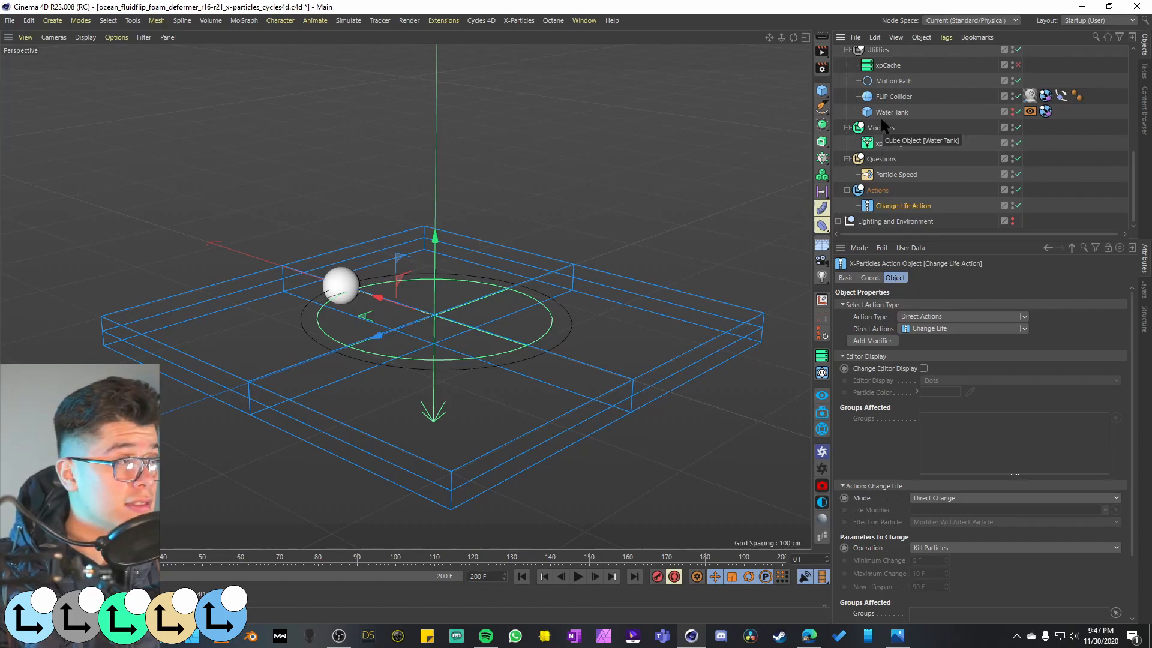
pyautogui.moveTo(885, 135)
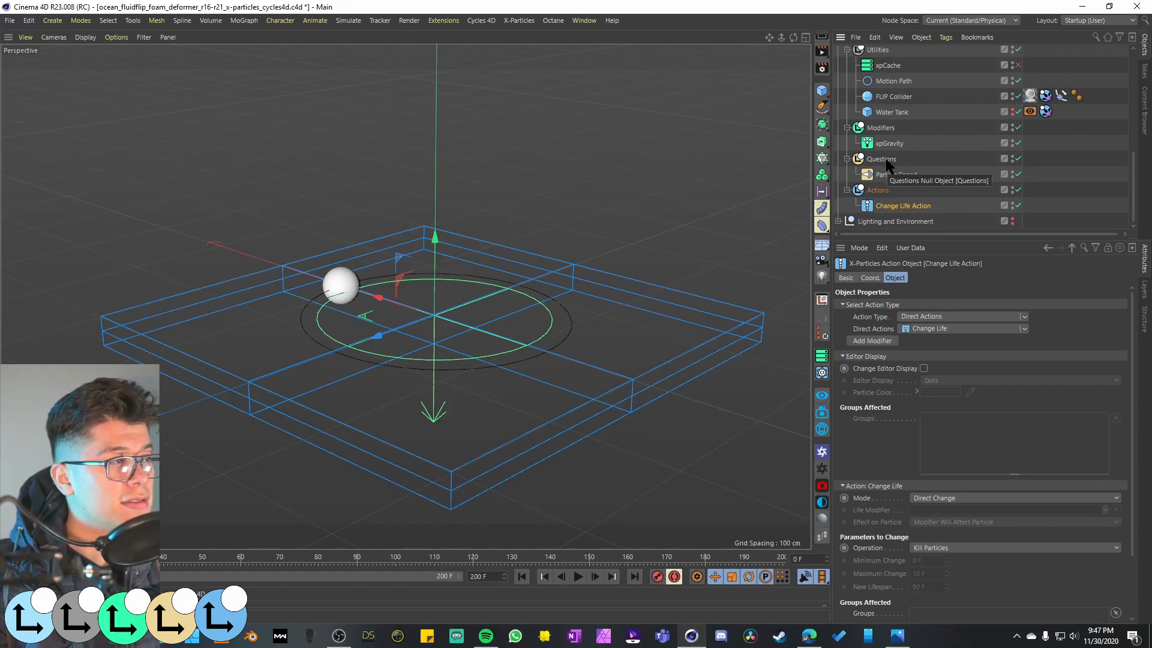
pyautogui.click(881, 159)
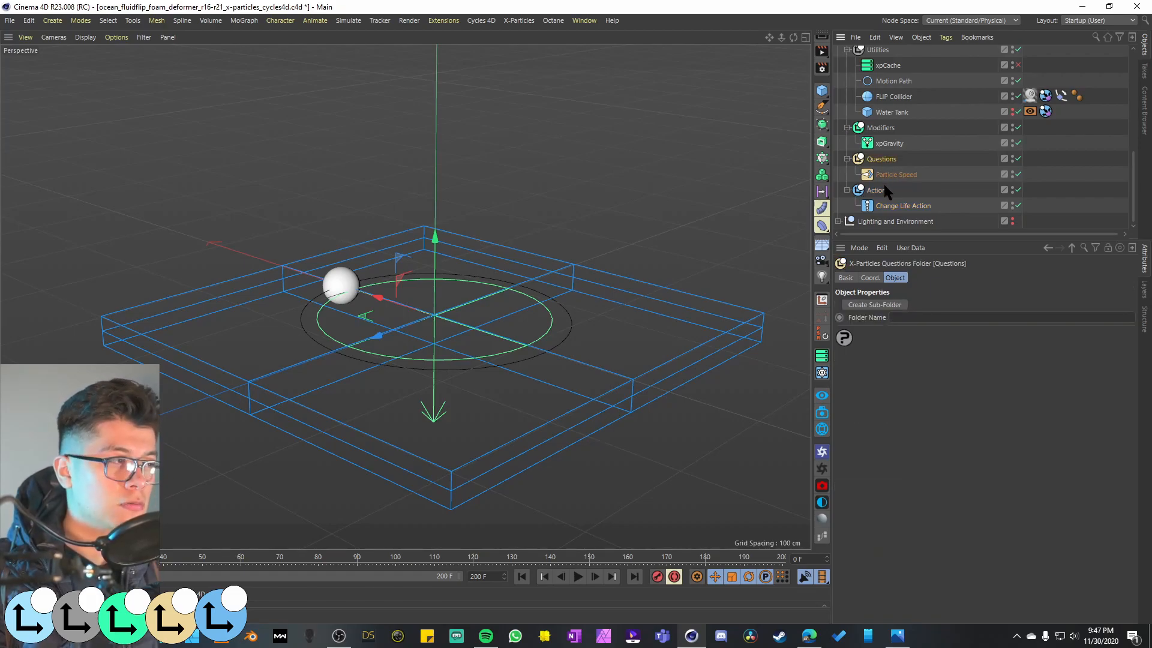
pyautogui.click(877, 189)
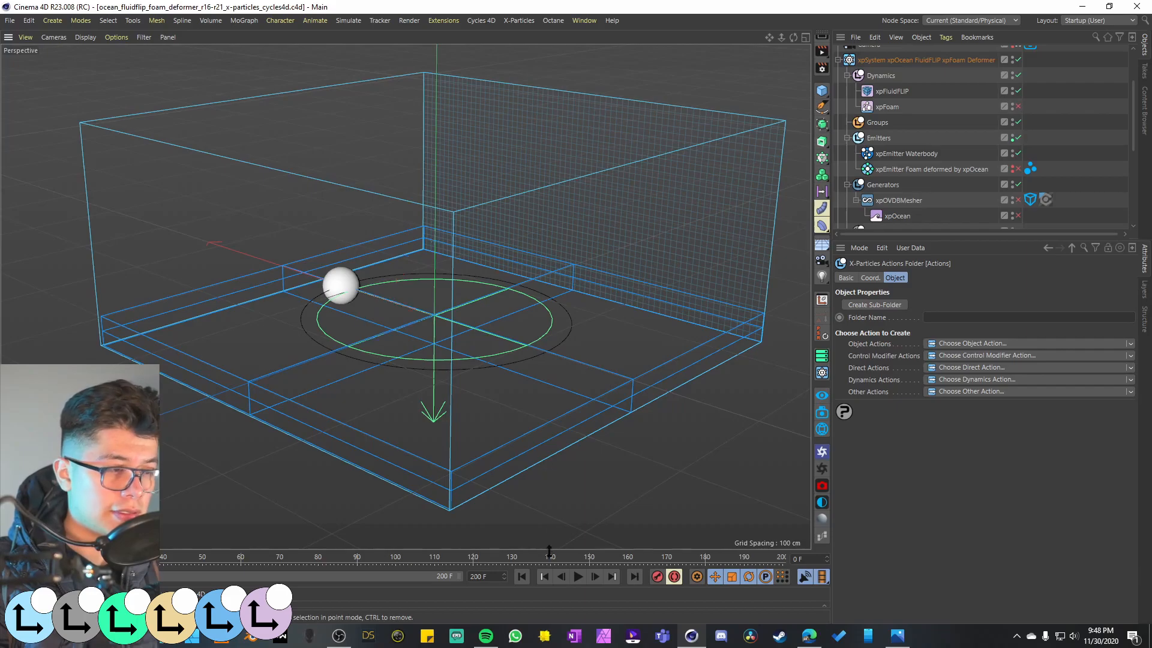
# Run the ocean simulation, then show xpFluidFLIP's 6 cm voxel, APIC settings.
pyautogui.click(577, 577)
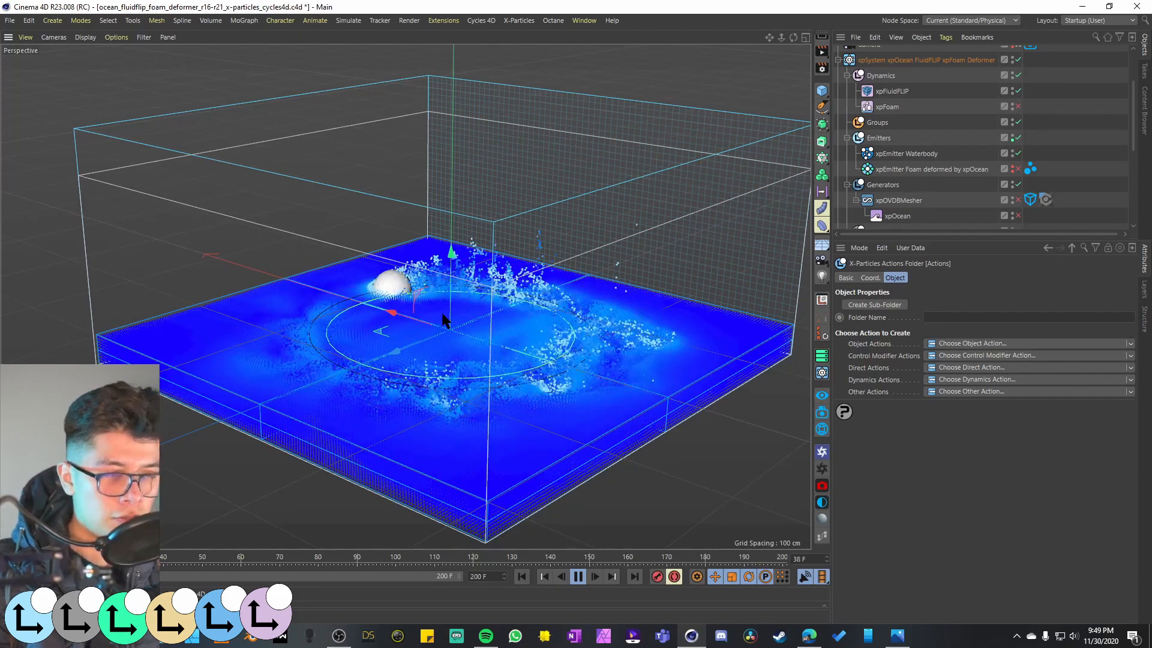
pyautogui.click(891, 91)
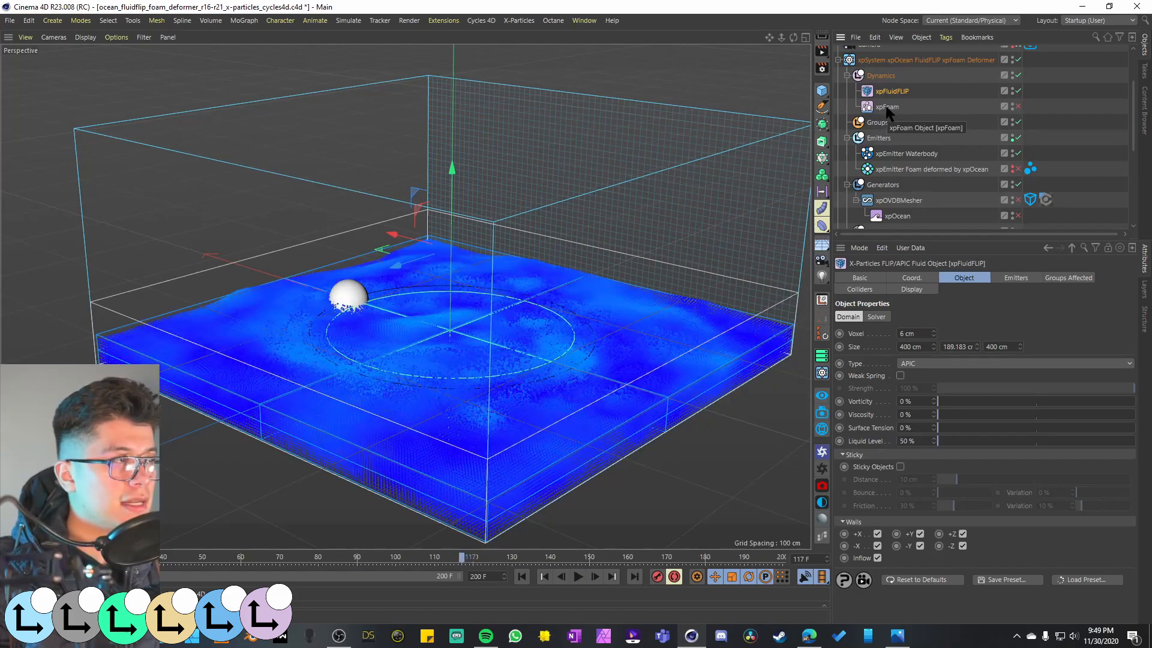
# Show xpFoam's crest rate 120, 150-frame life settings and replay from frame 0.
pyautogui.click(887, 107)
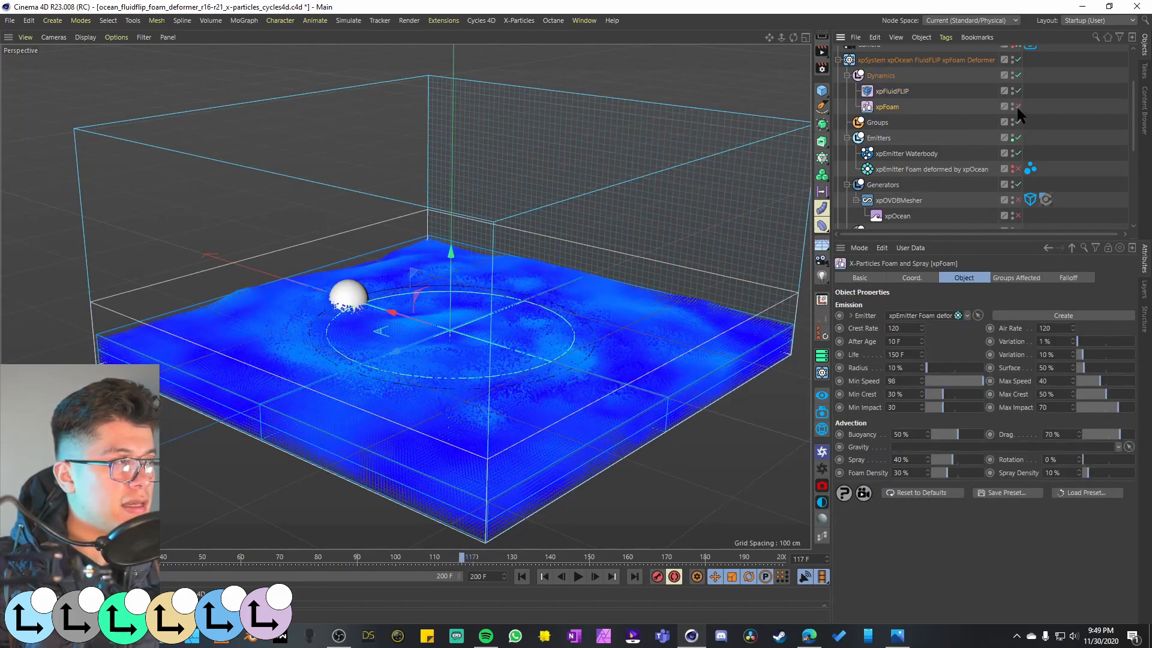
pyautogui.moveTo(1003, 297)
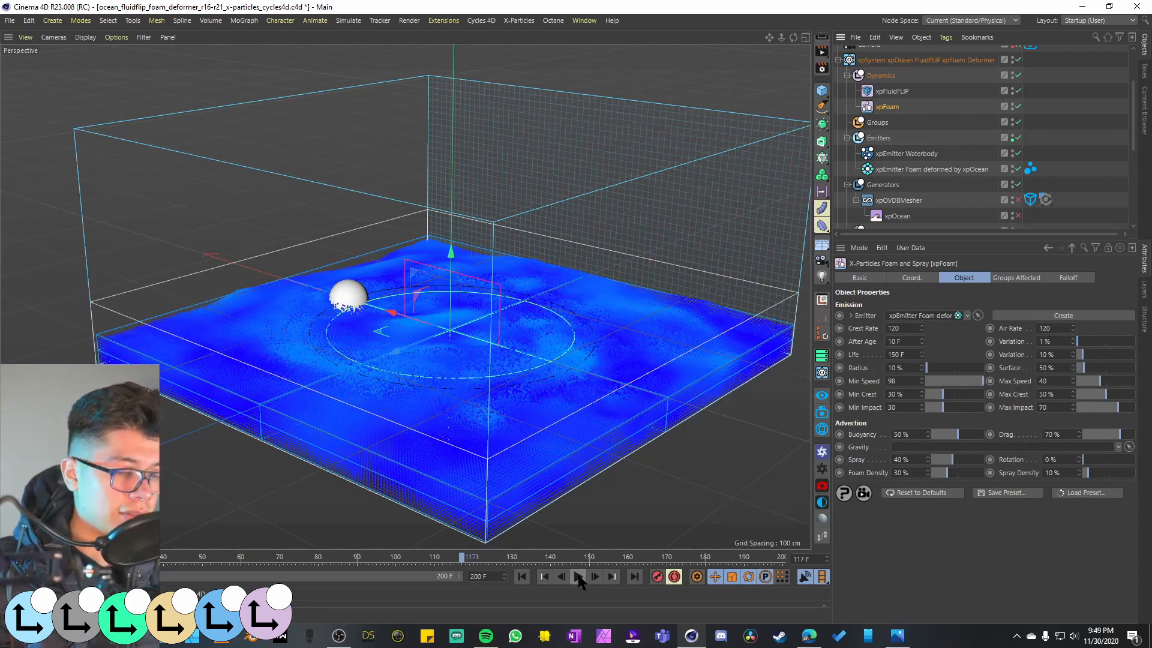
pyautogui.click(544, 576)
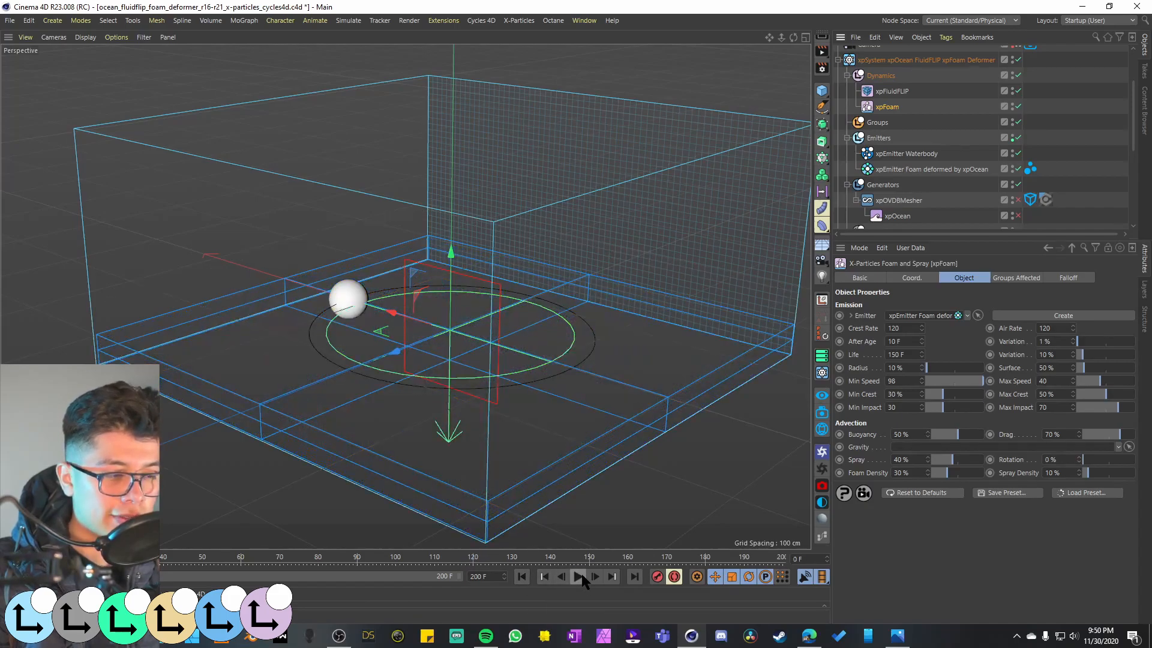
pyautogui.click(578, 576)
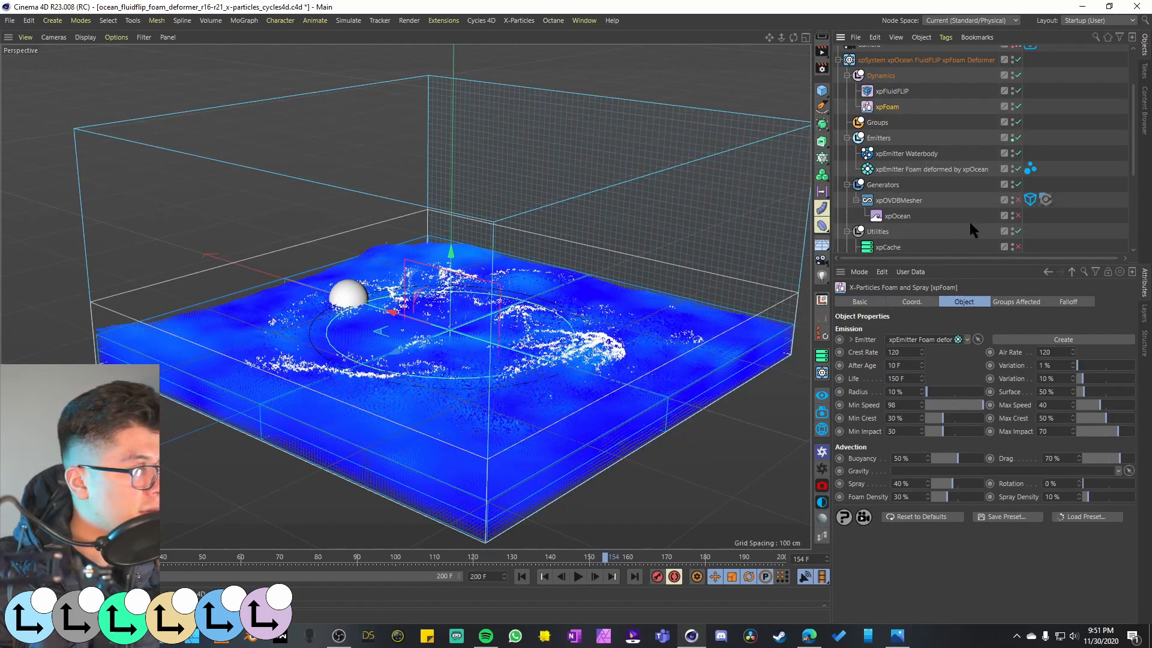
pyautogui.moveTo(1020, 223)
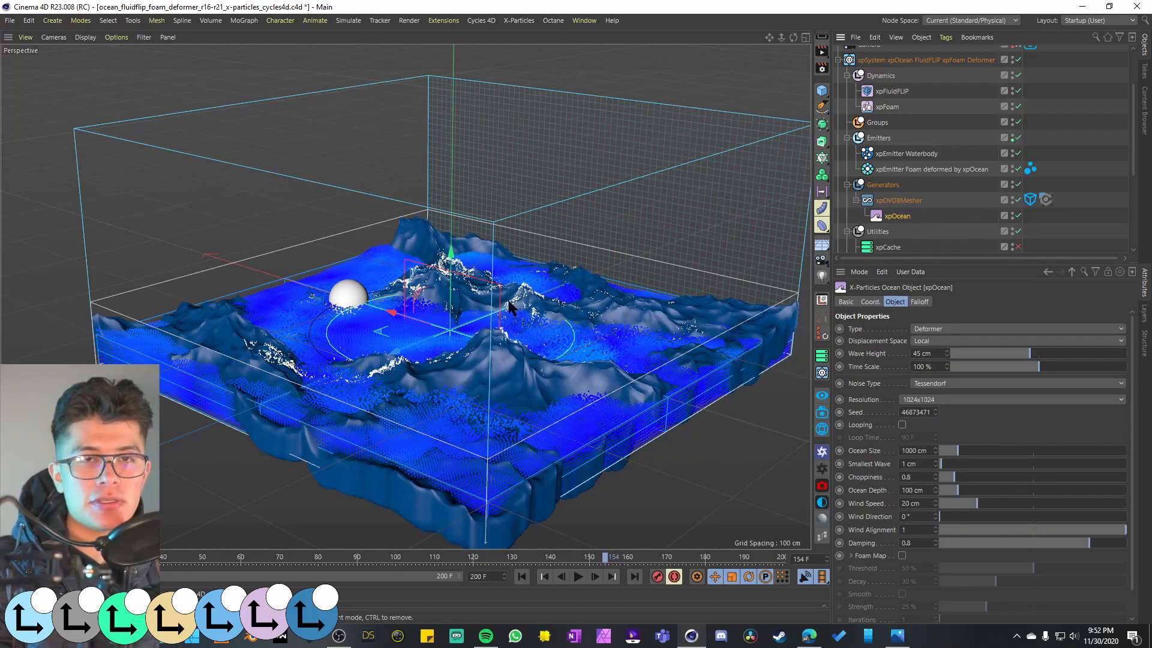
pyautogui.moveTo(355, 301)
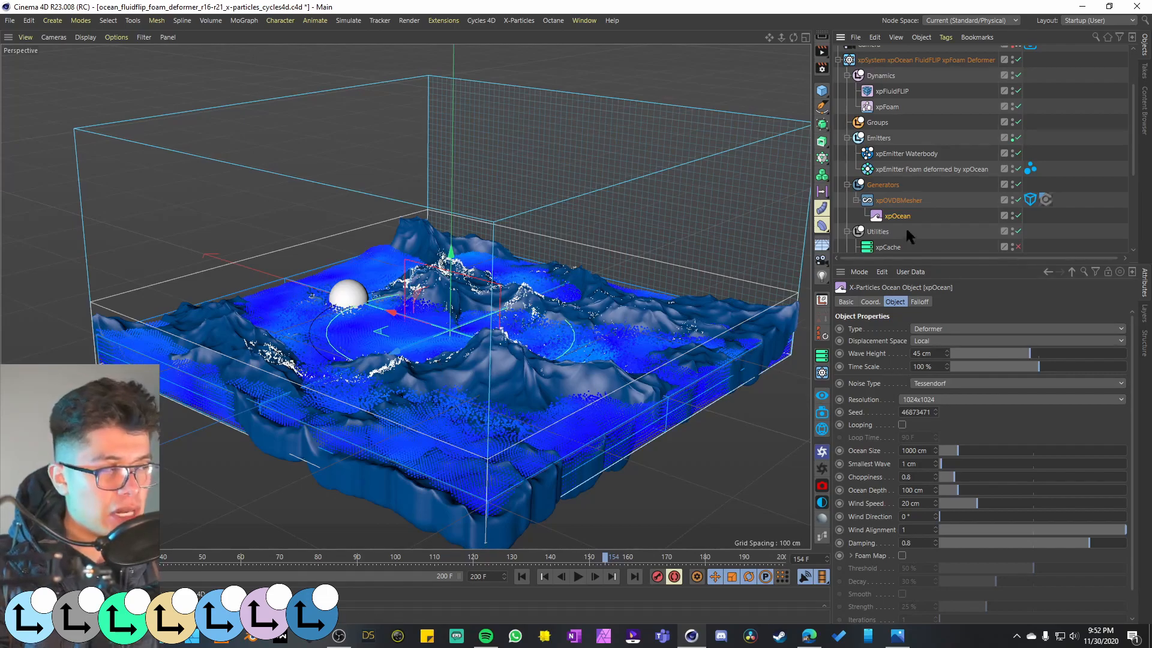
pyautogui.moveTo(905, 213)
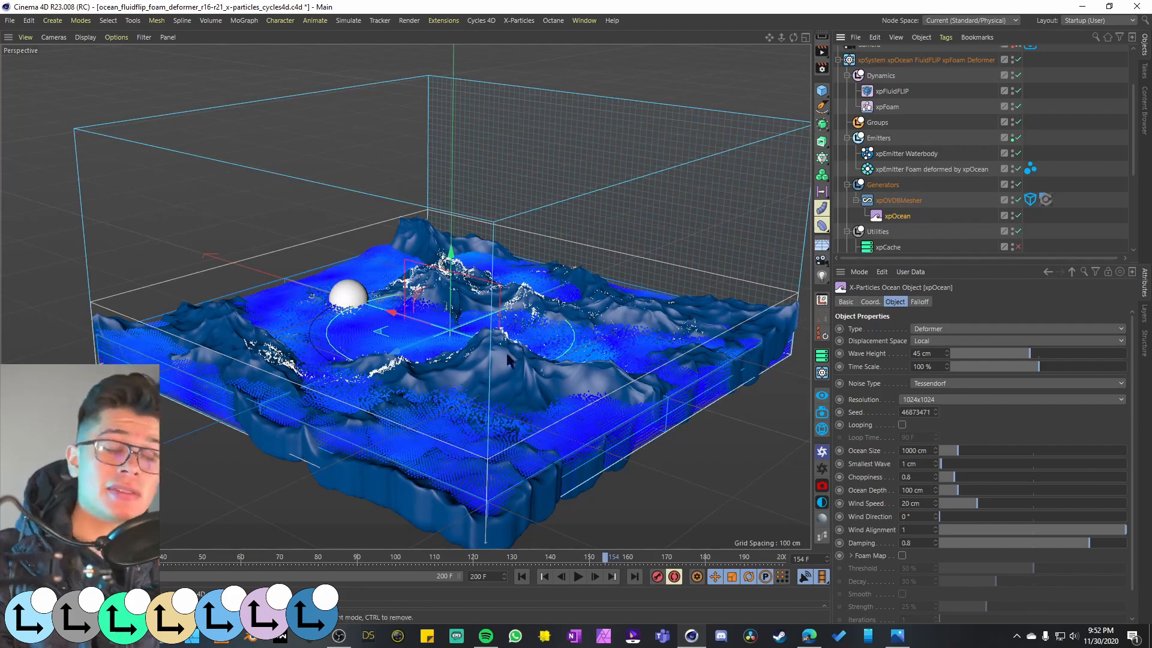
# Rewind to frame 0 and replay a few frames to see xpOcean's 45 cm Tessendorf waves.
pyautogui.click(577, 576)
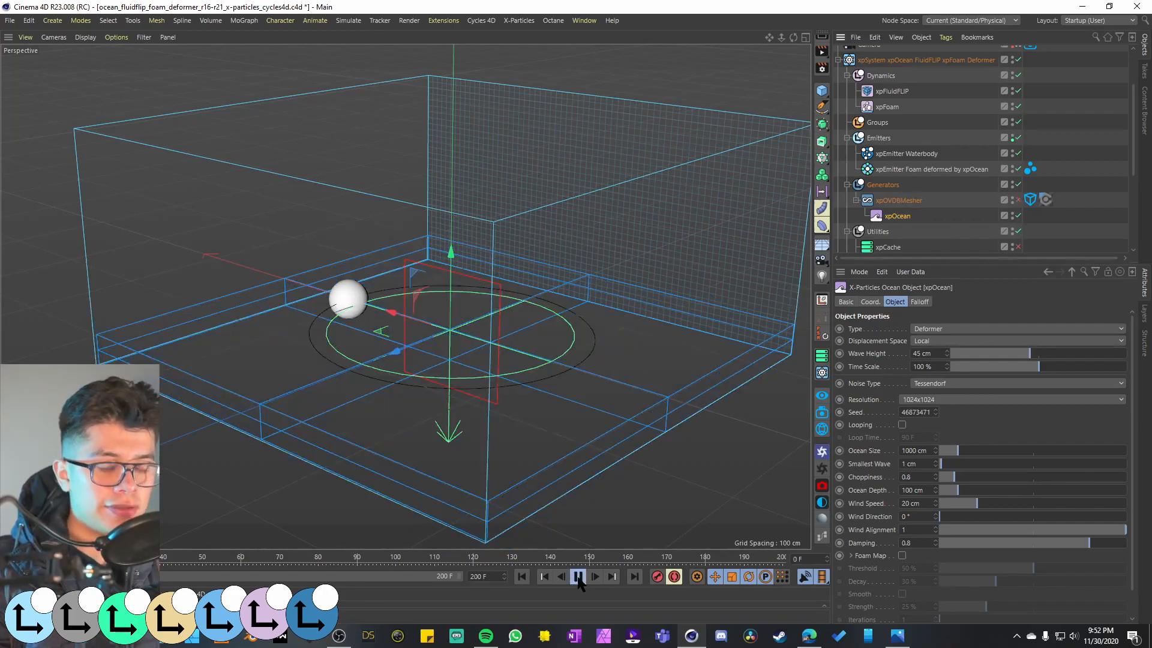
pyautogui.click(577, 576)
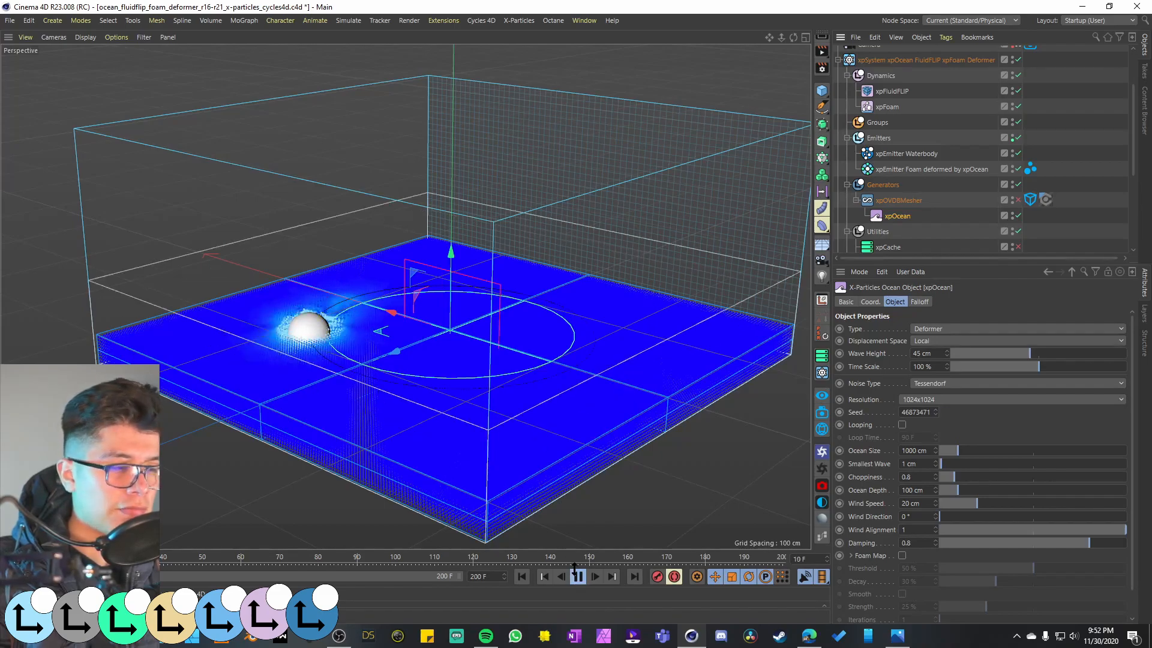
pyautogui.click(593, 577)
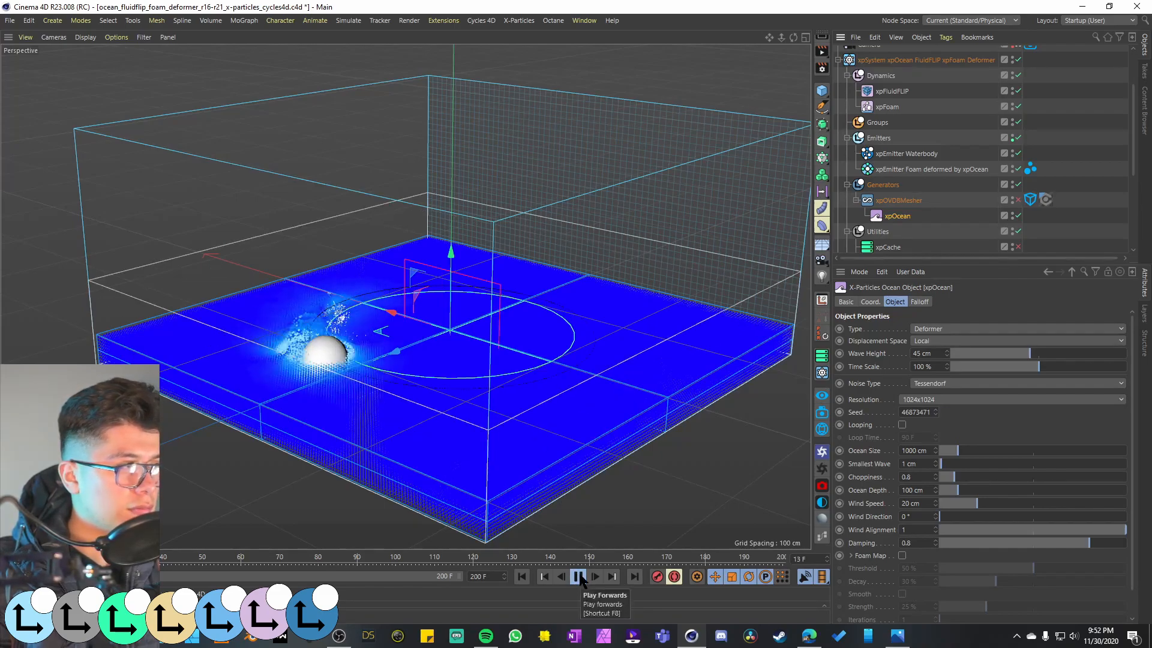
pyautogui.click(578, 576)
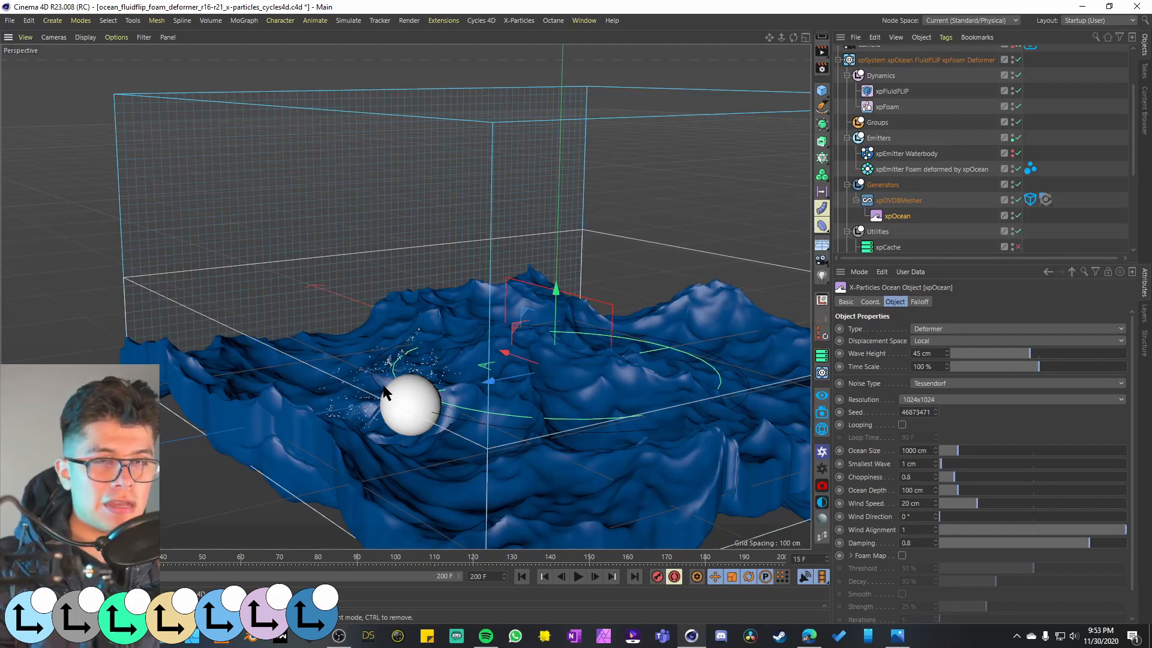
pyautogui.moveTo(593, 393)
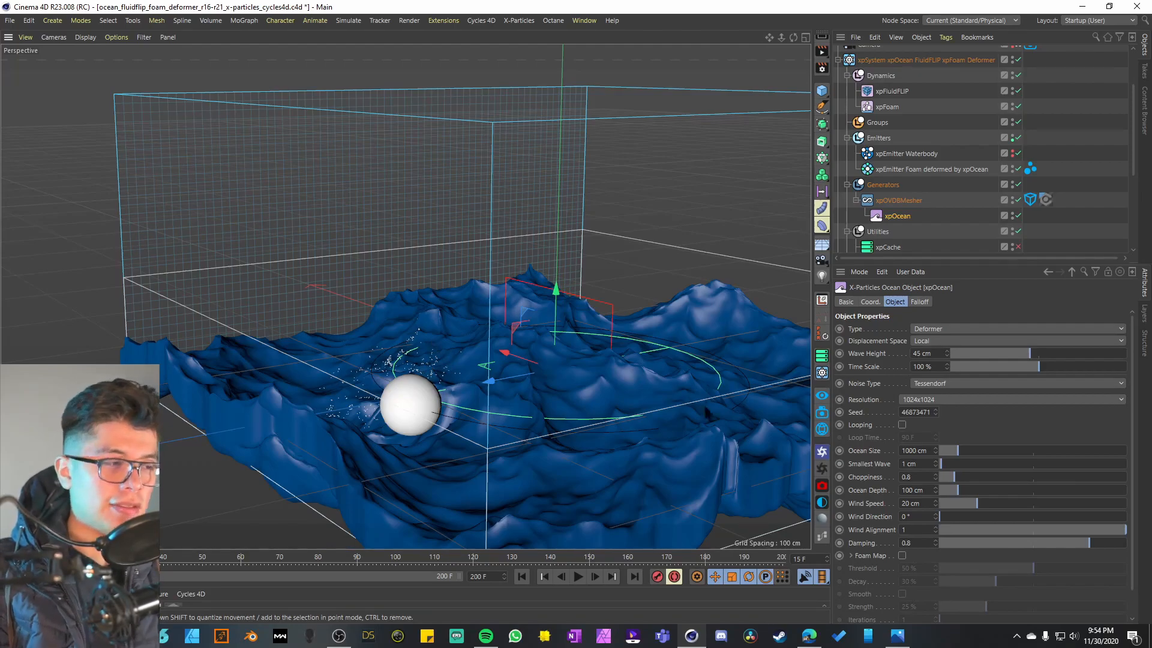
pyautogui.moveTo(434, 413)
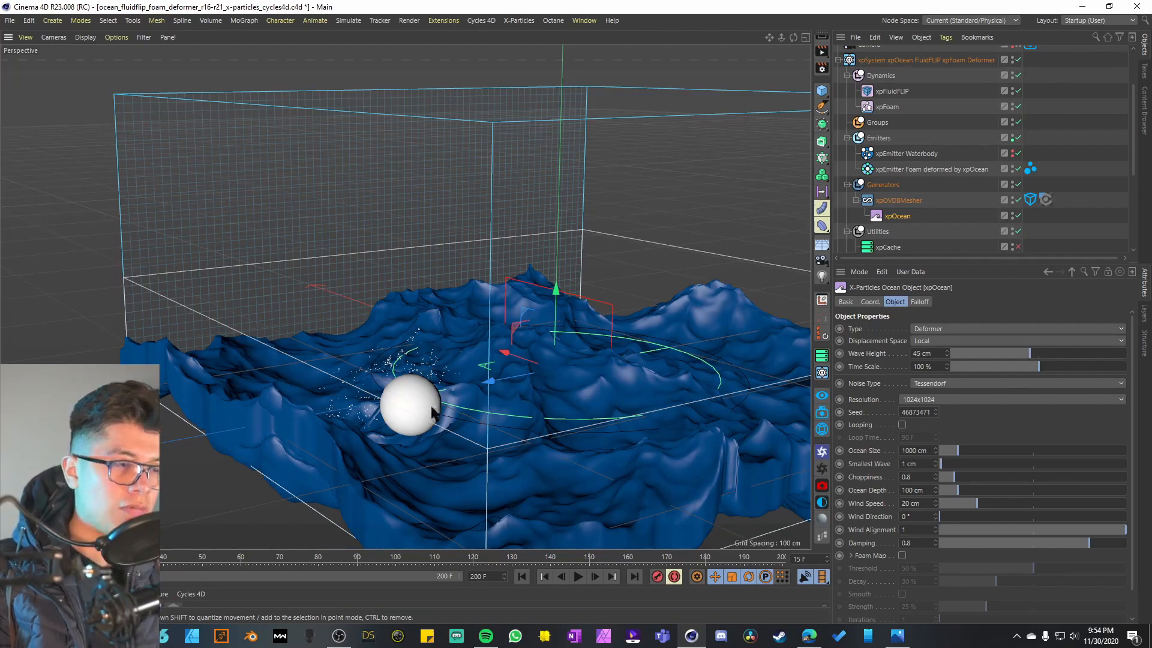
pyautogui.moveTo(676, 393)
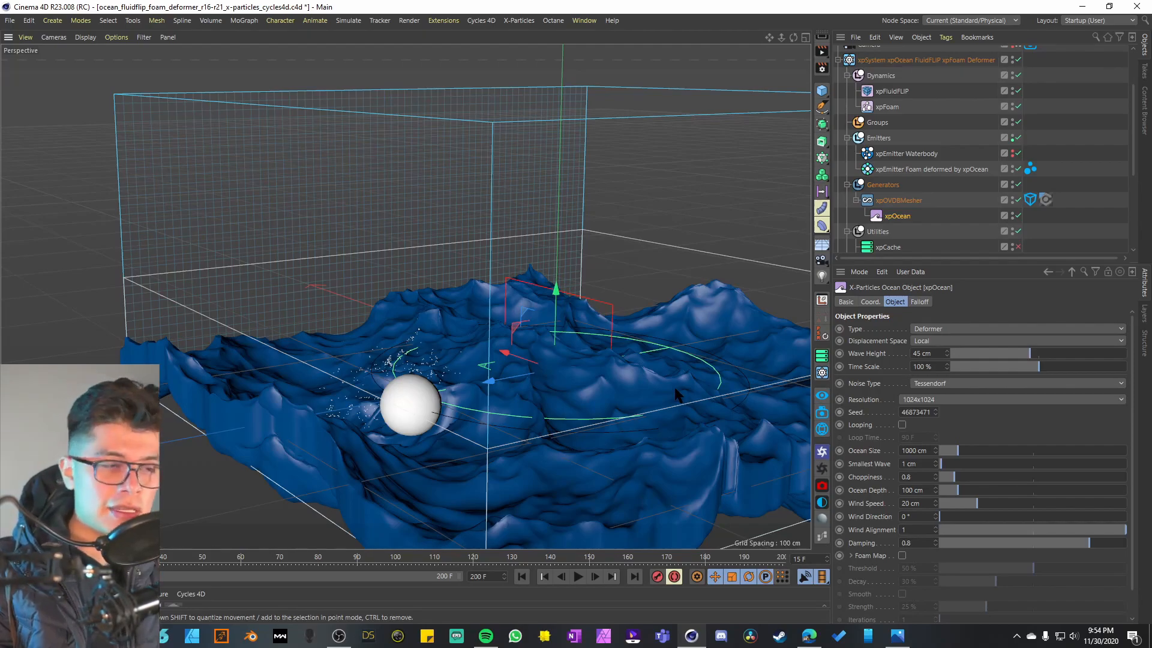
pyautogui.moveTo(742, 387)
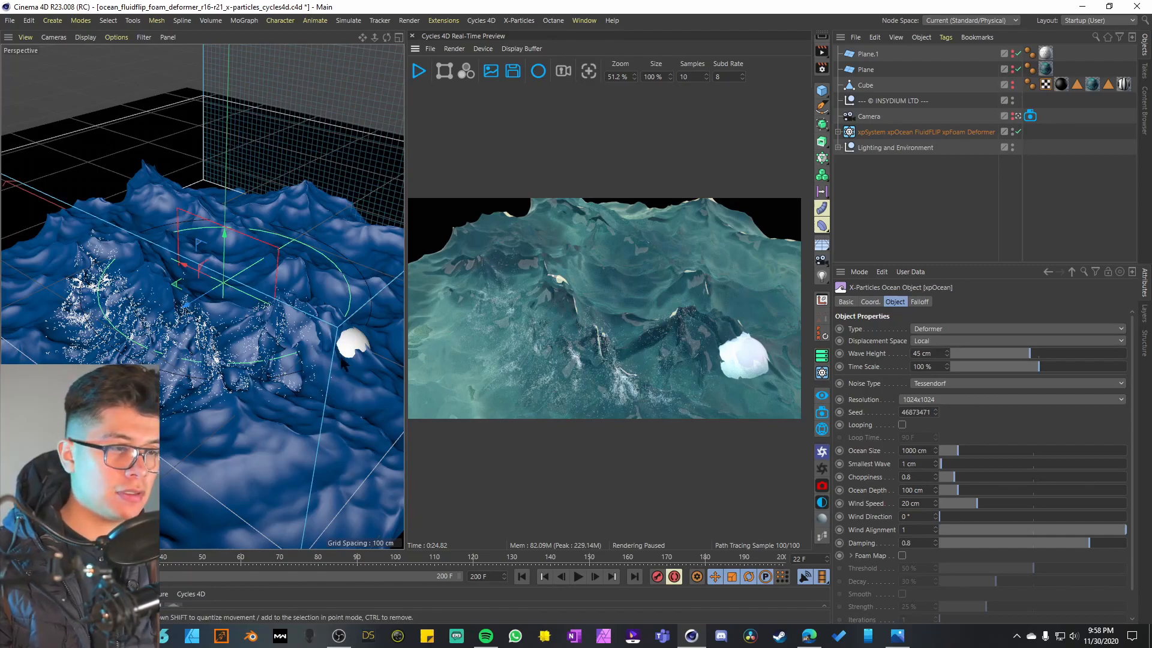
pyautogui.moveTo(724, 375)
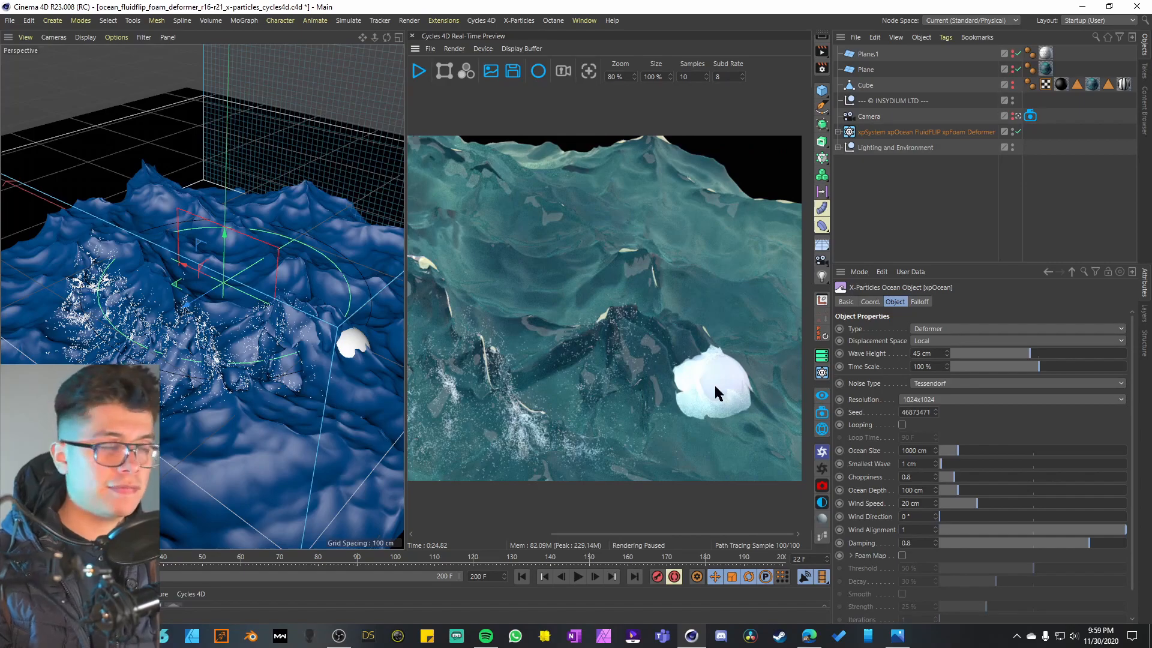
pyautogui.moveTo(841, 193)
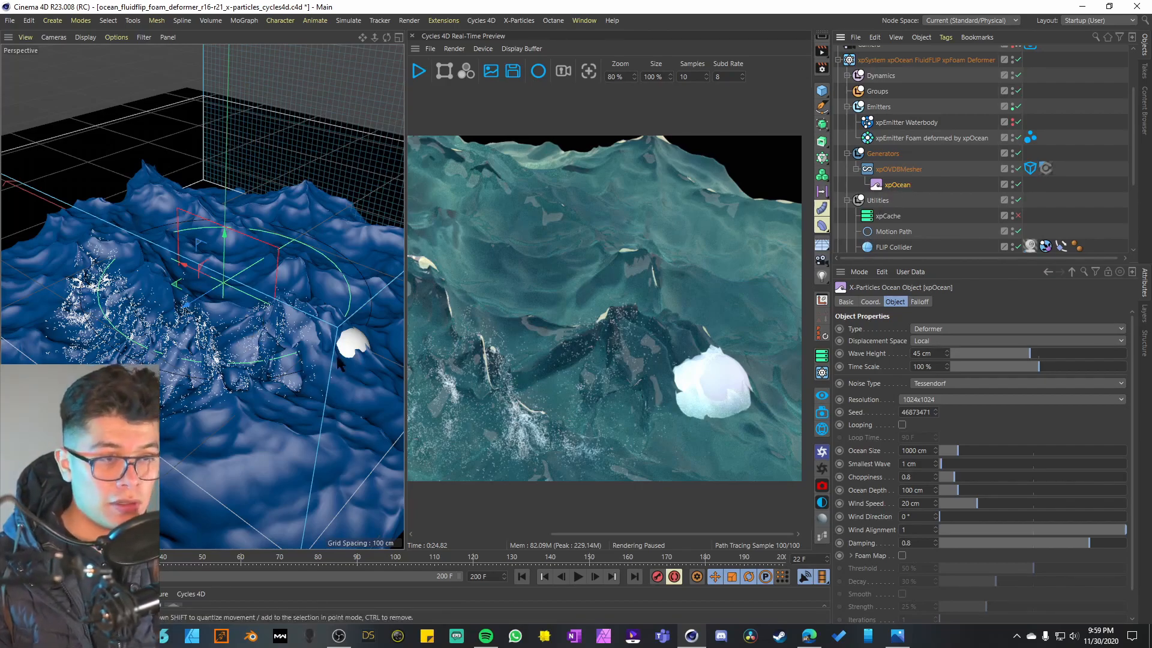
pyautogui.moveTo(327, 365)
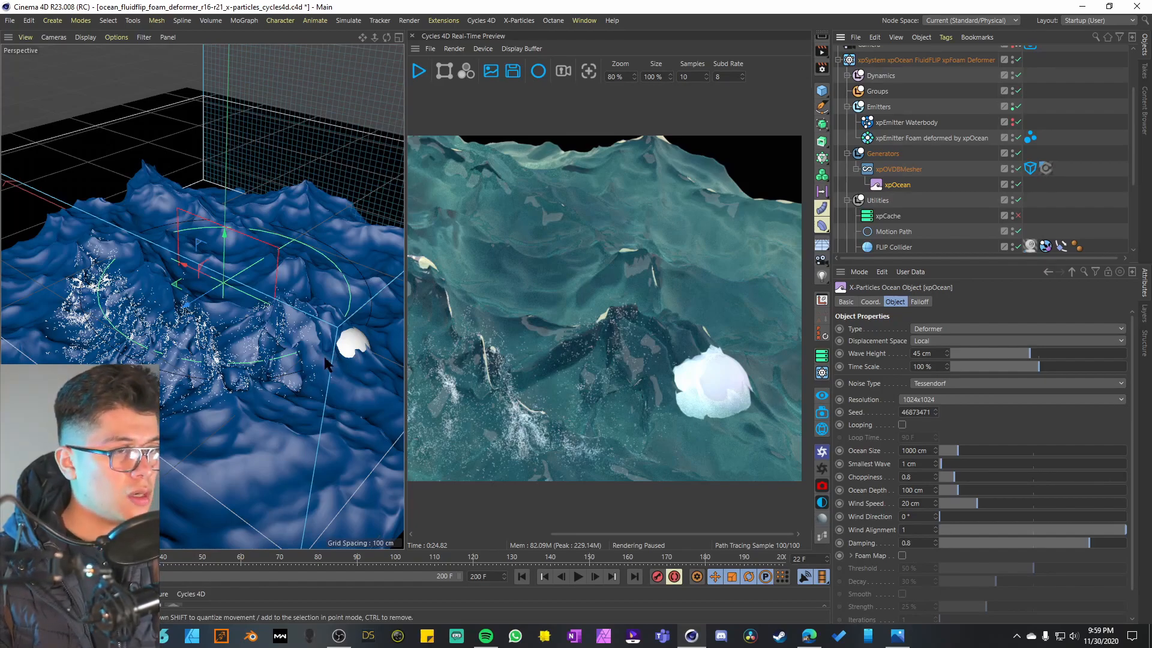